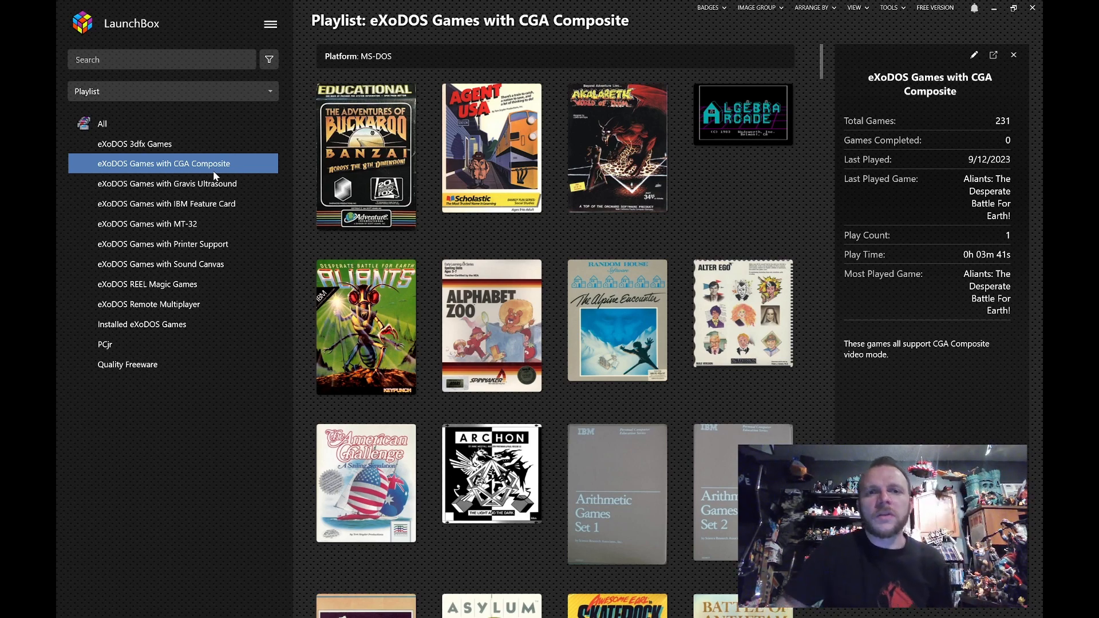
Show Agent USA's details, then scroll down through the CGA Composite playlist covers
{"action": "left_click", "coordinate": [491, 148]}
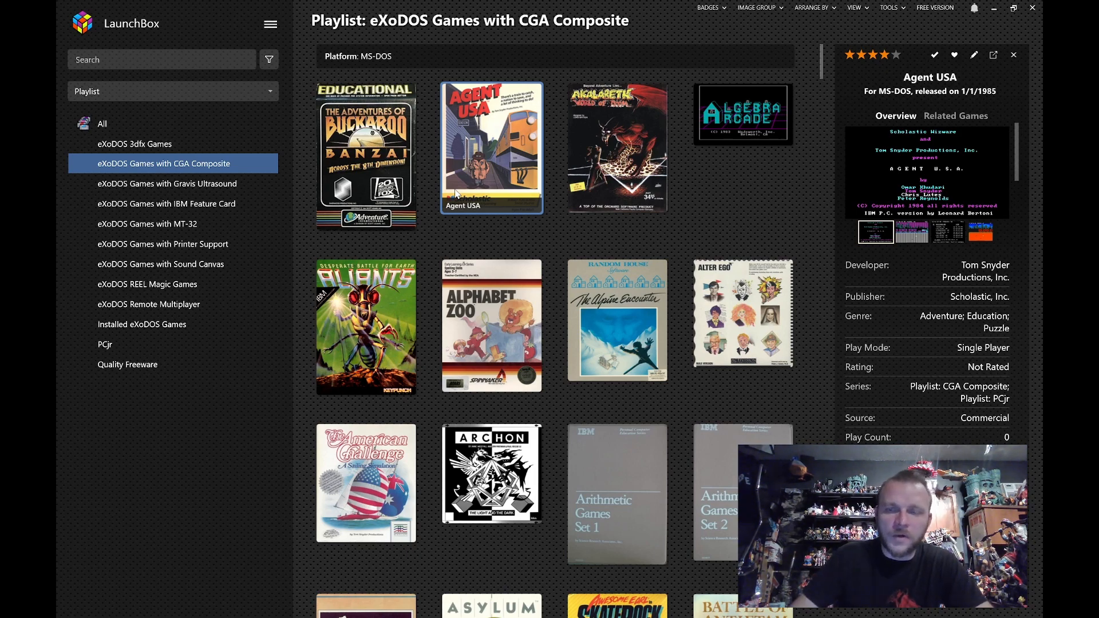
{"action": "scroll", "scroll_direction": "down", "scroll_amount": 3}
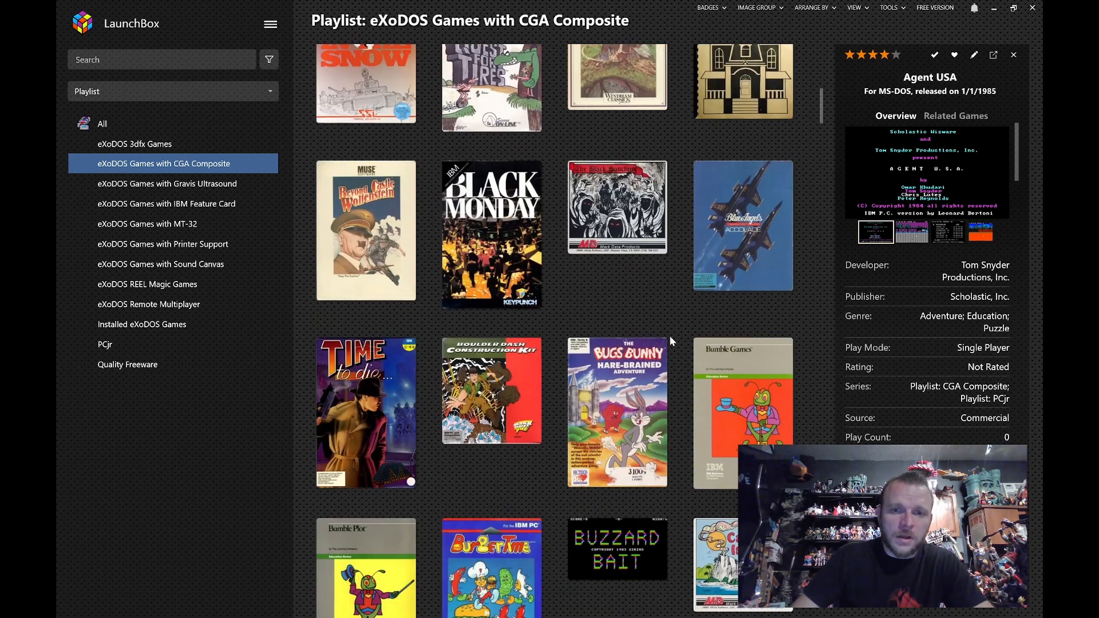
{"action": "scroll", "scroll_direction": "down", "scroll_amount": 3}
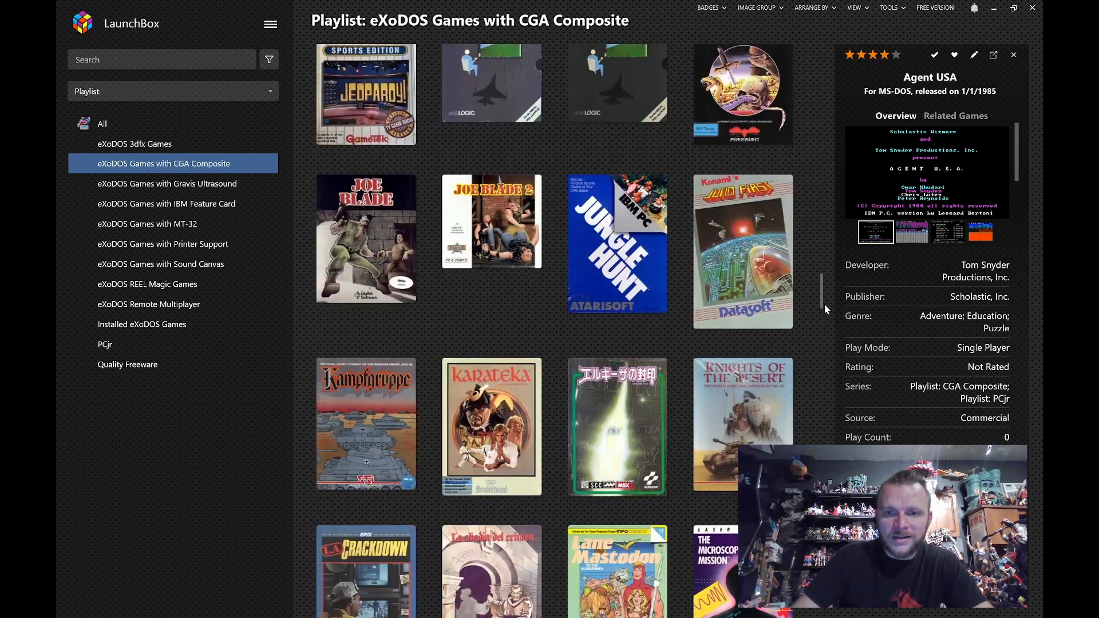
{"action": "scroll", "scroll_direction": "down", "scroll_amount": 3}
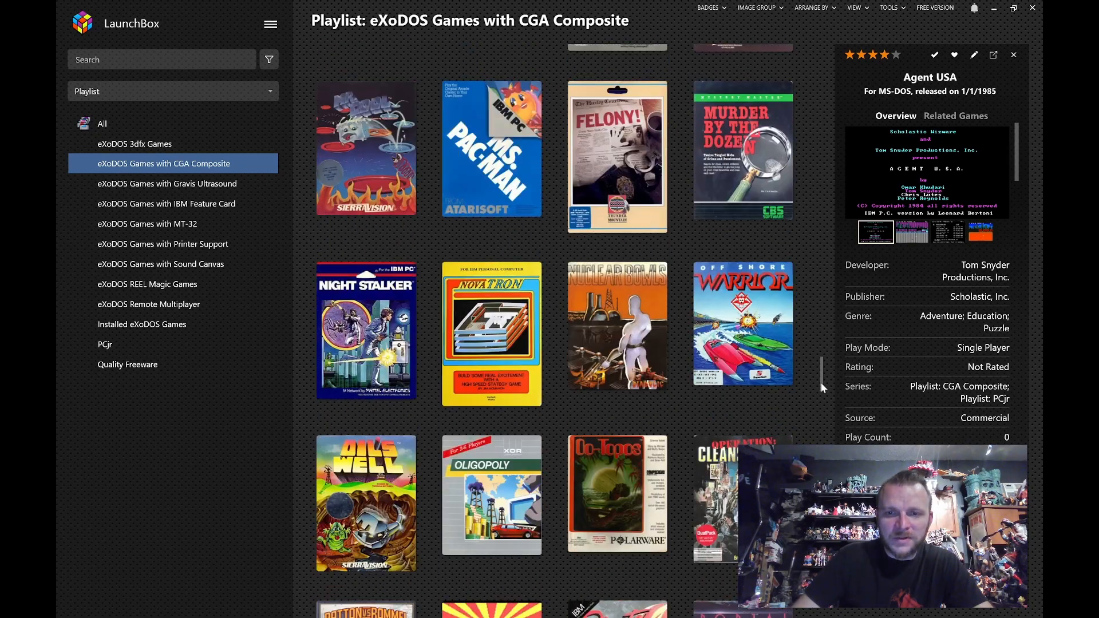
{"action": "scroll", "scroll_direction": "down", "scroll_amount": 3}
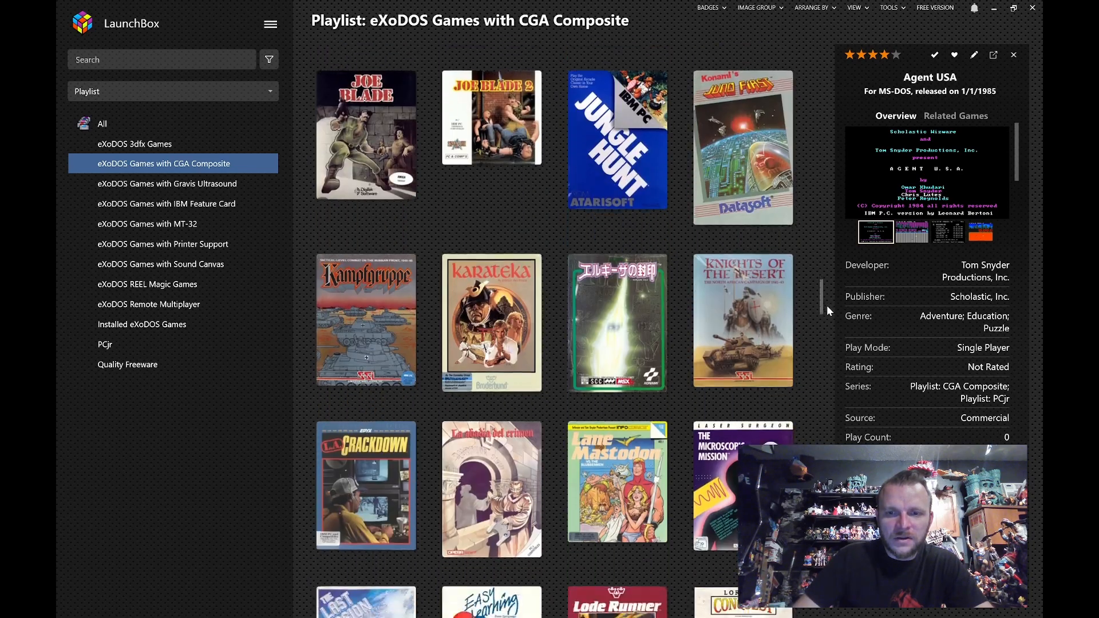
{"action": "scroll", "scroll_direction": "down", "scroll_amount": 3}
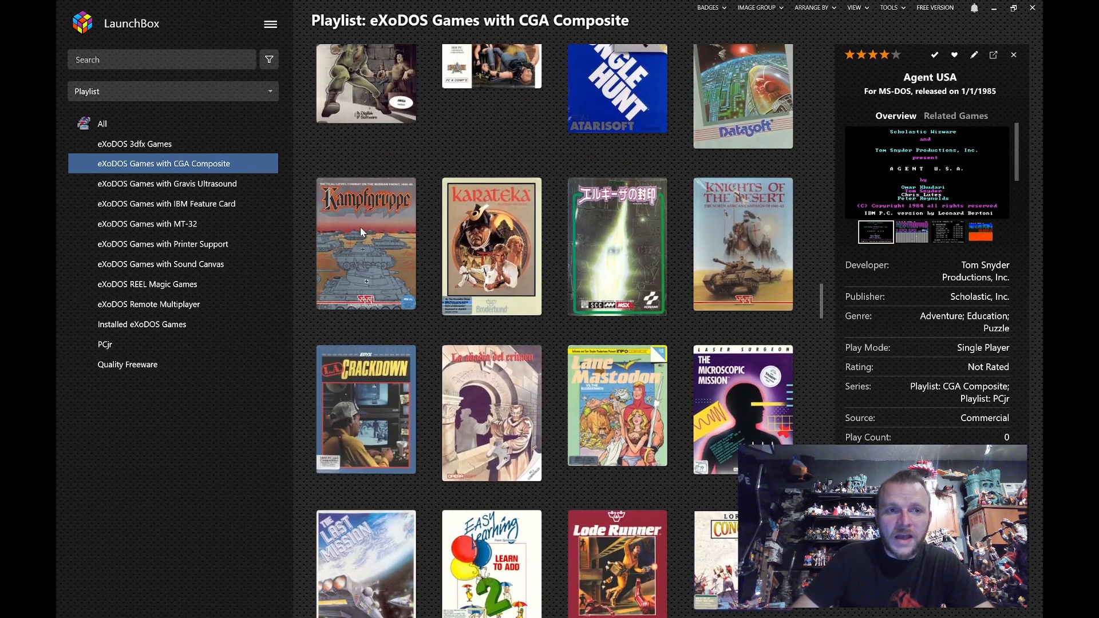
{"action": "left_click", "coordinate": [101, 124]}
{"action": "type", "text": "king's"}
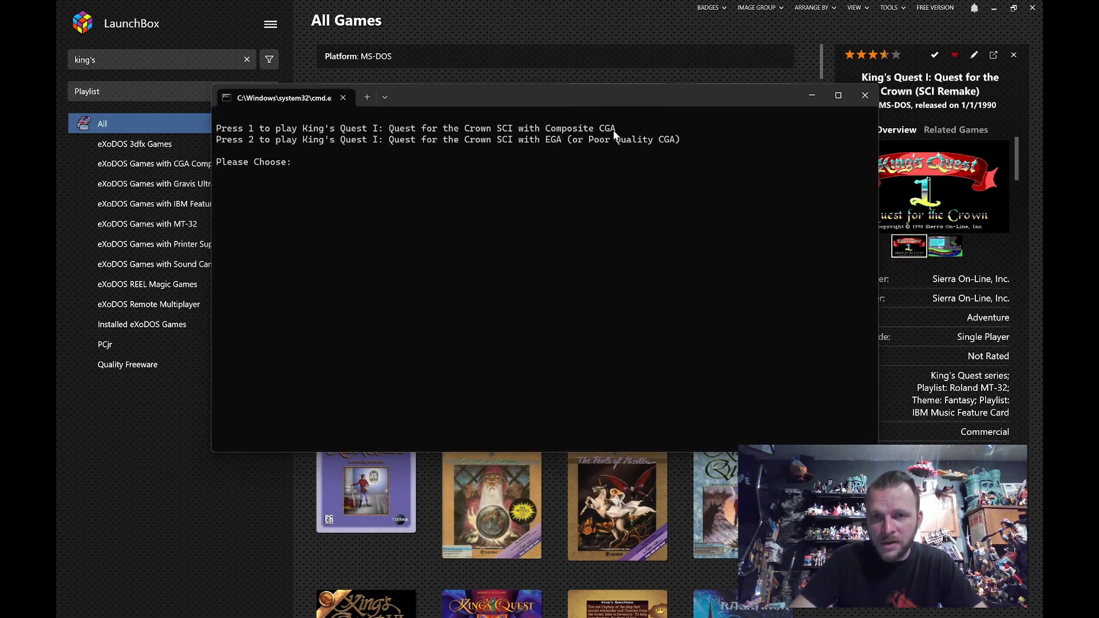
{"action": "mouse_move", "coordinate": [560, 152]}
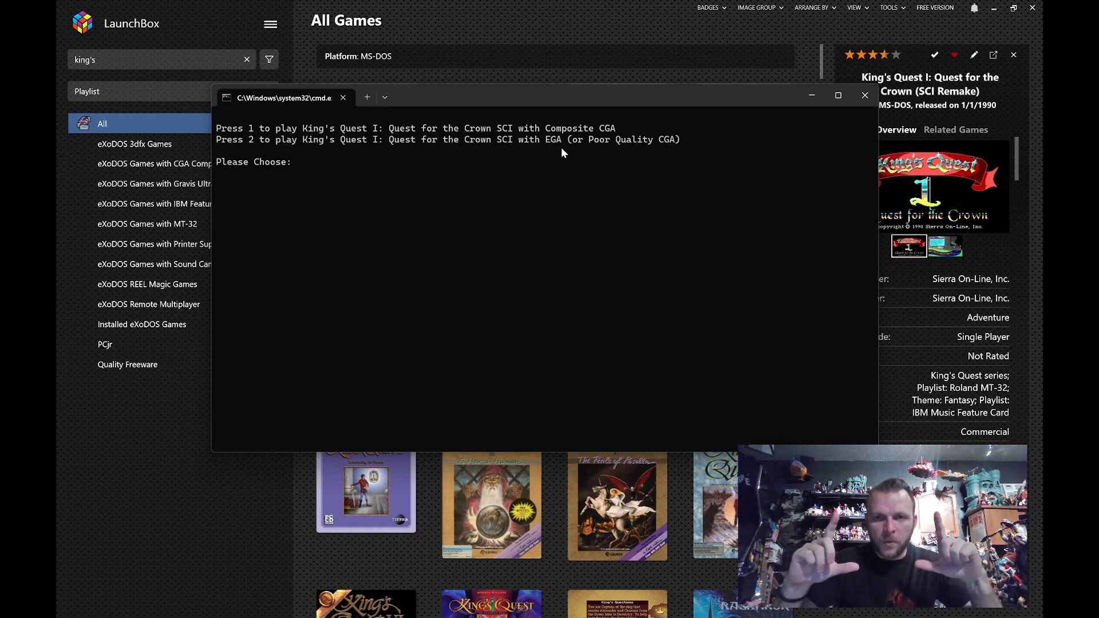
Answer 2 at the console prompt to run King's Quest I in EGA mode
{"action": "type", "text": "2"}
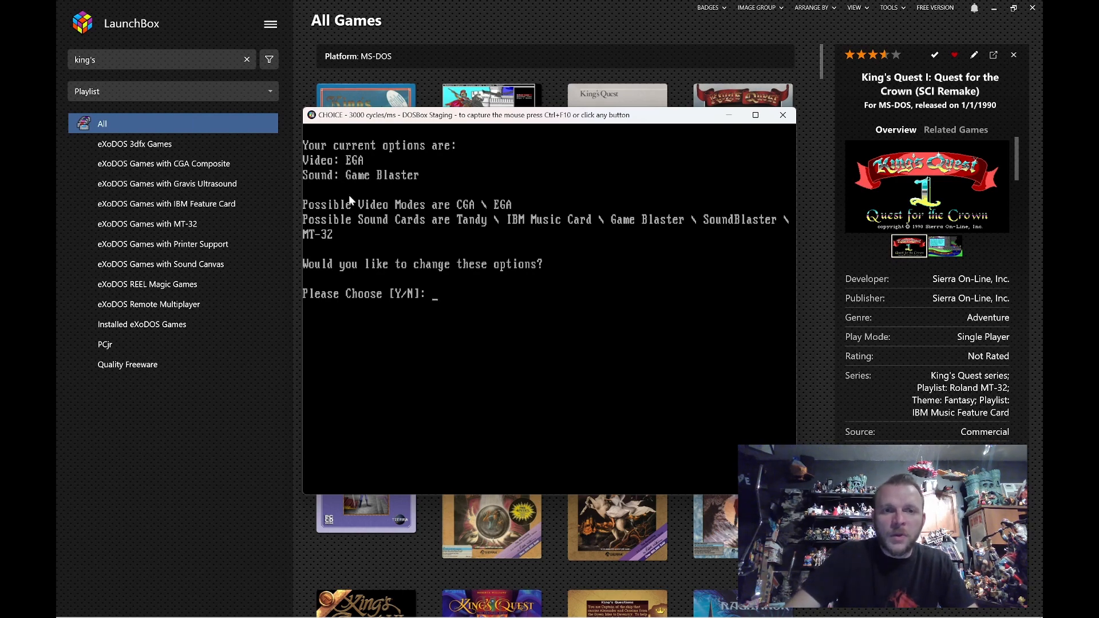
{"action": "mouse_move", "coordinate": [676, 336]}
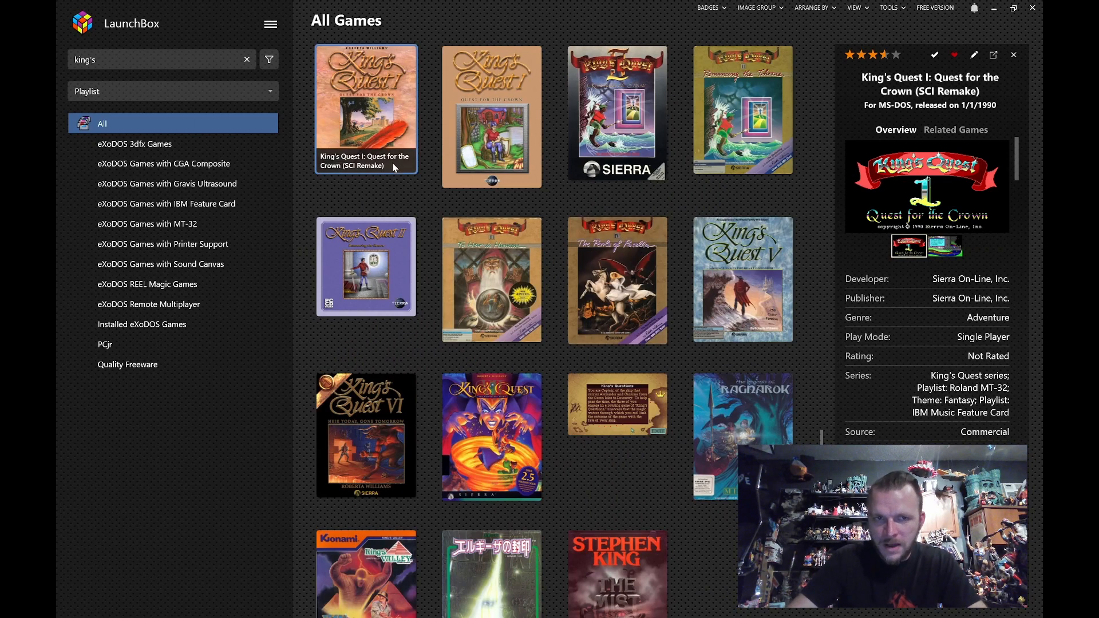
Start King's Quest I via Play from its context menu and give the DOSBox window input focus
{"action": "right_click", "coordinate": [366, 109]}
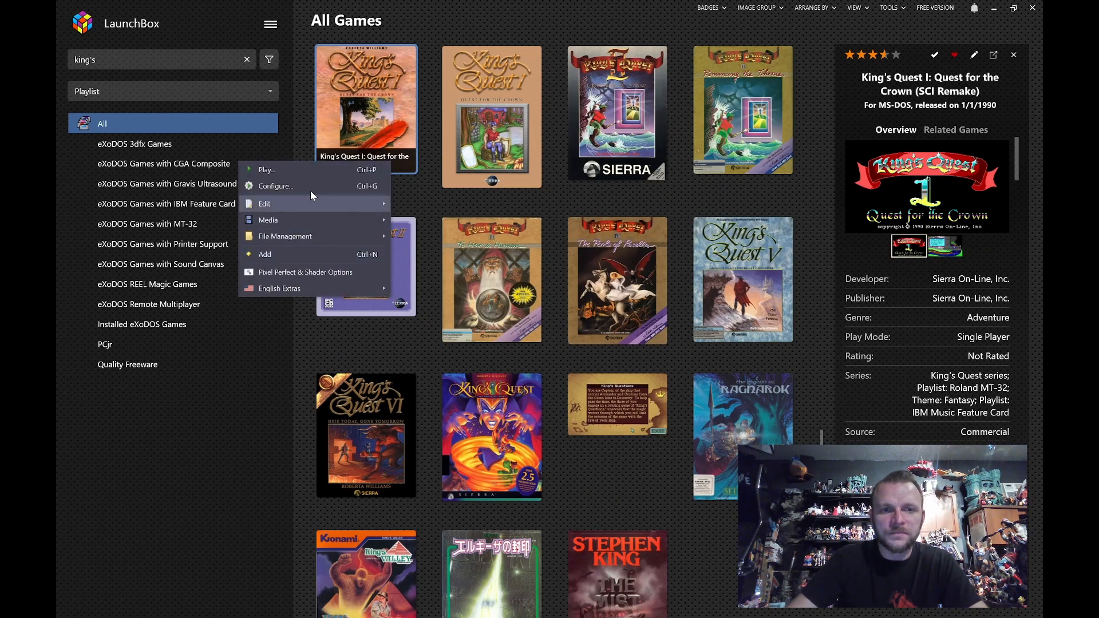
{"action": "left_click", "coordinate": [267, 170]}
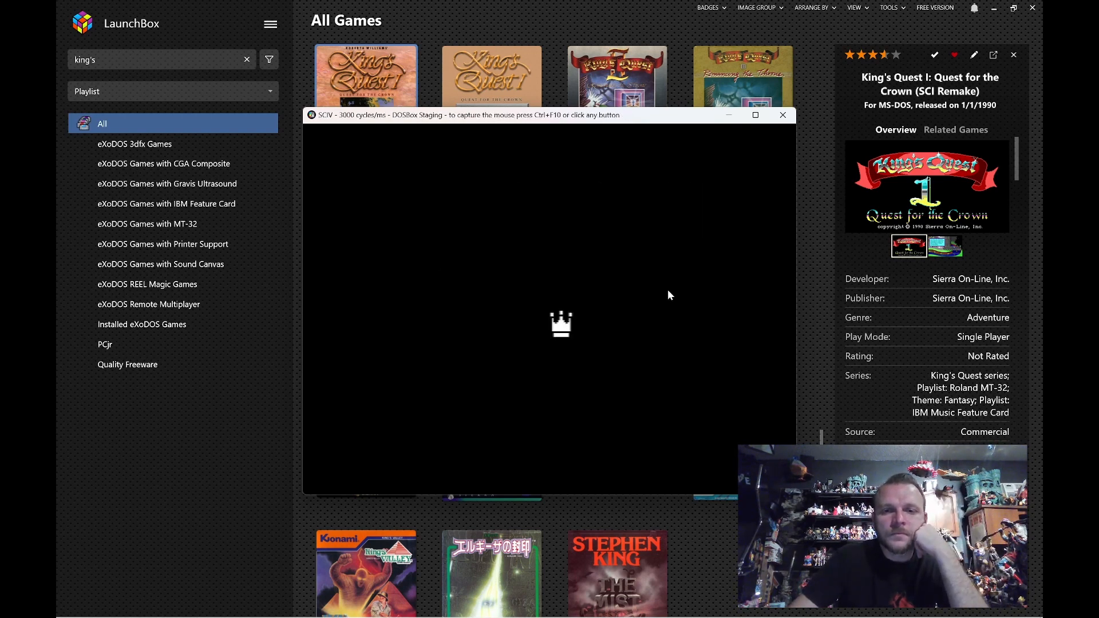
{"action": "left_click", "coordinate": [668, 294]}
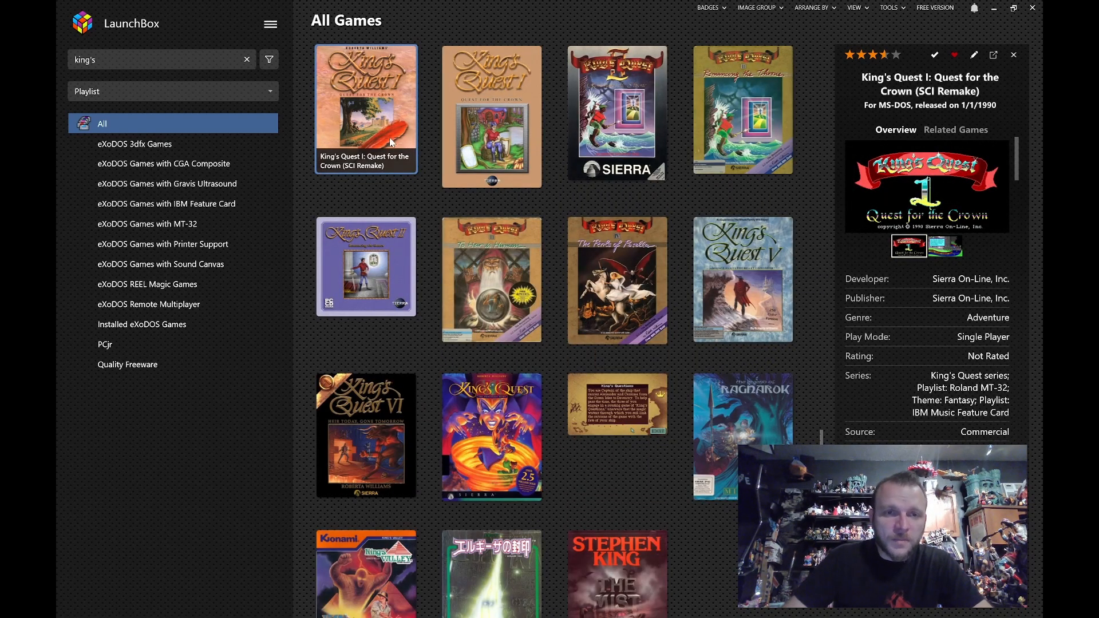
Launch King's Quest I with option 1, begin a new game at the castle, then close DOSBox
{"action": "double_click", "coordinate": [365, 109]}
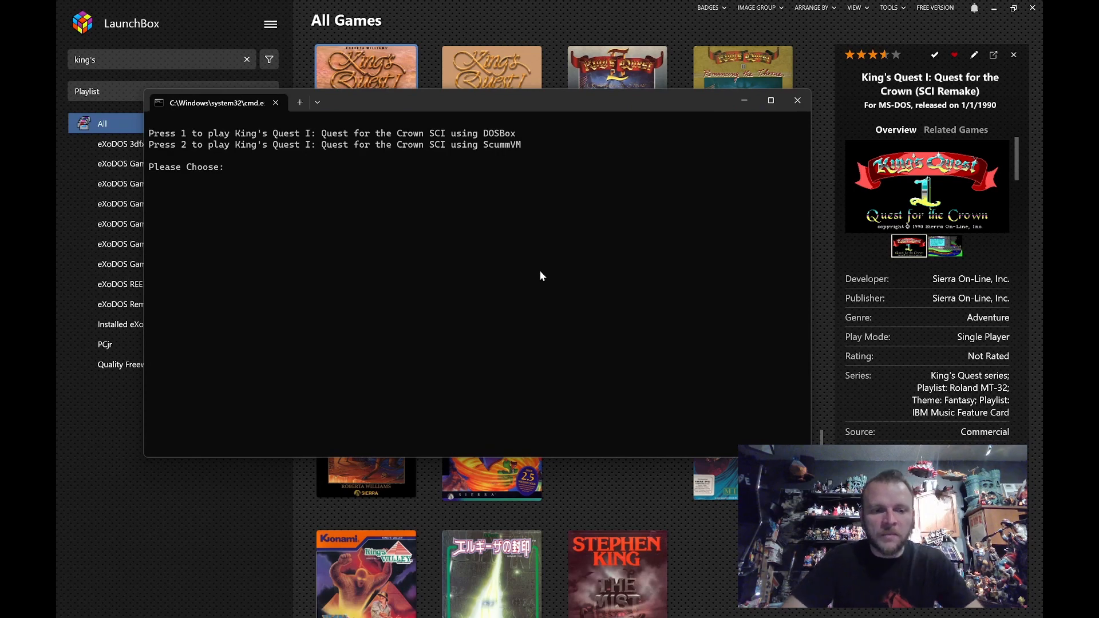
{"action": "type", "text": "1"}
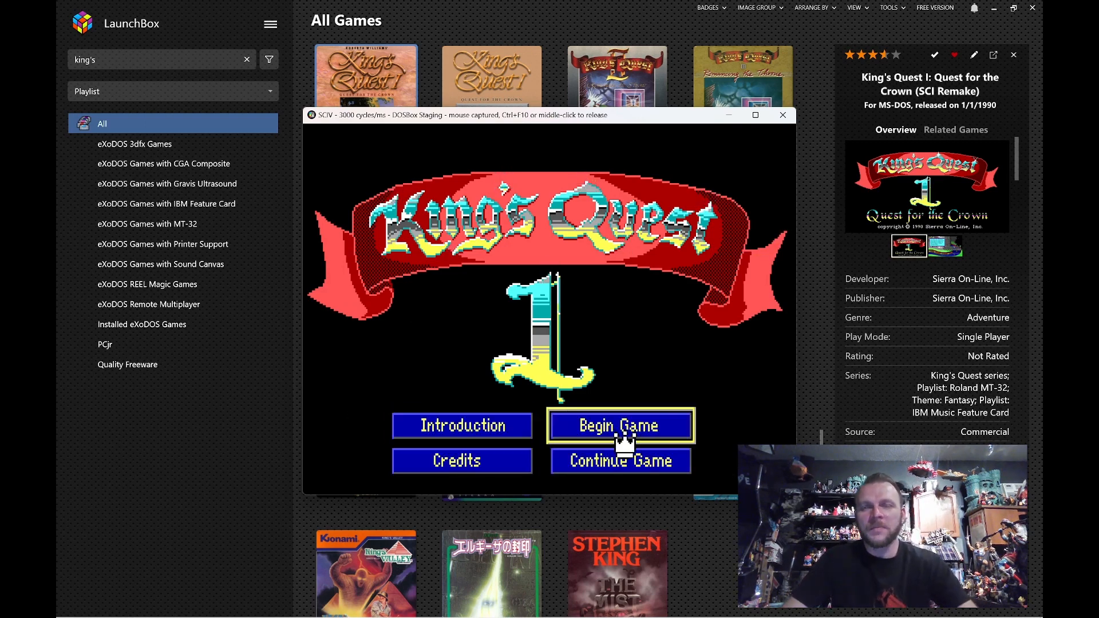
{"action": "left_click", "coordinate": [620, 424]}
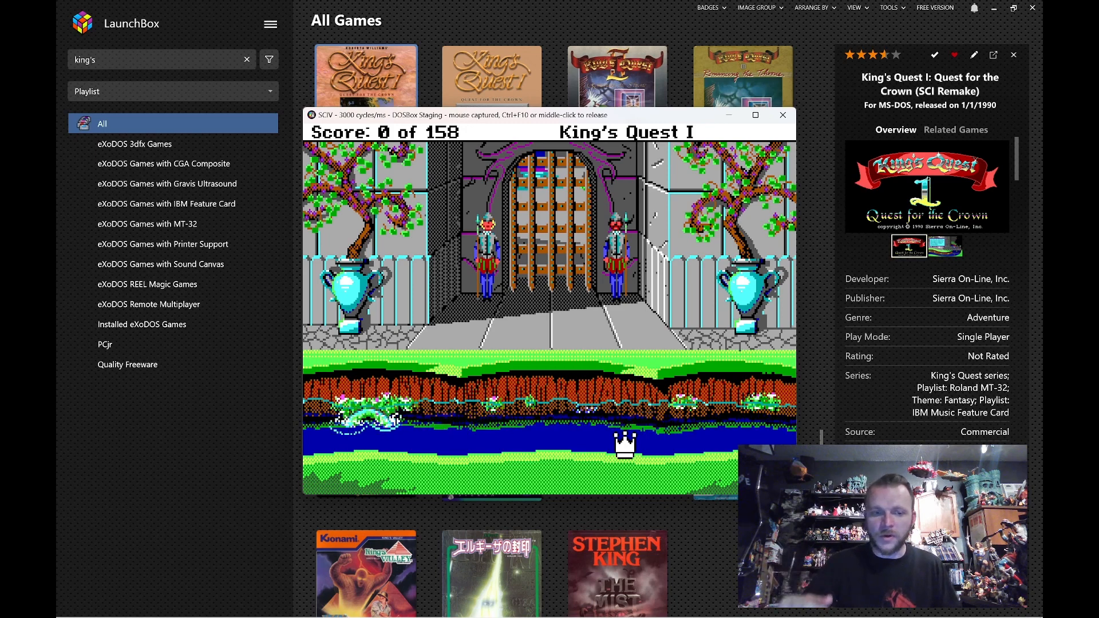
{"action": "left_click", "coordinate": [782, 114]}
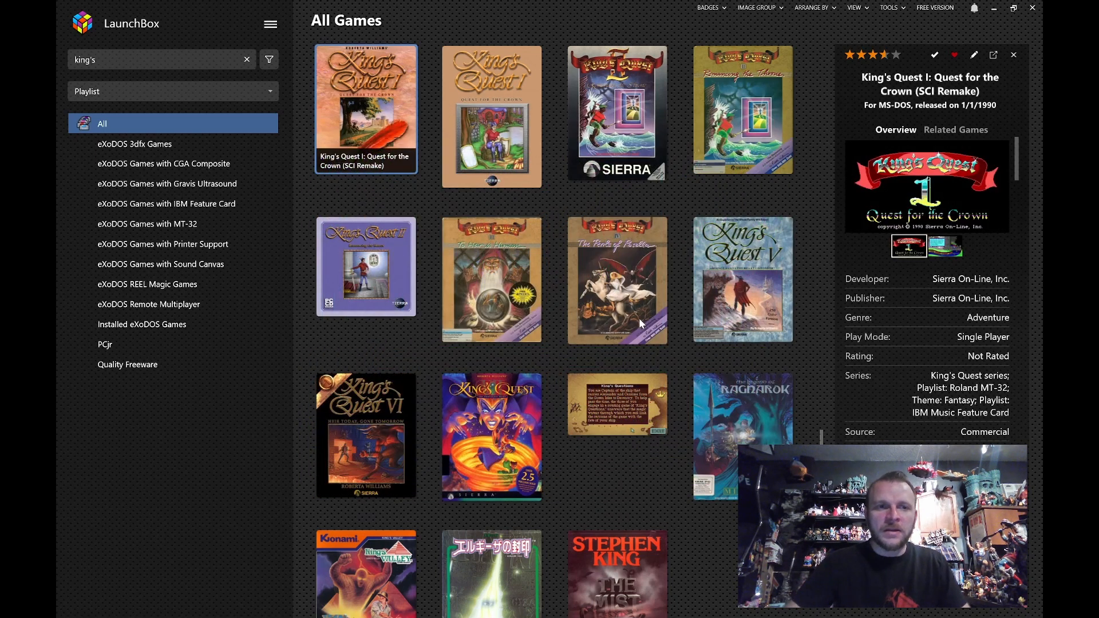
Clear the king's search, return to the CGA Composite playlist and launch Agent USA
{"action": "left_click", "coordinate": [164, 164]}
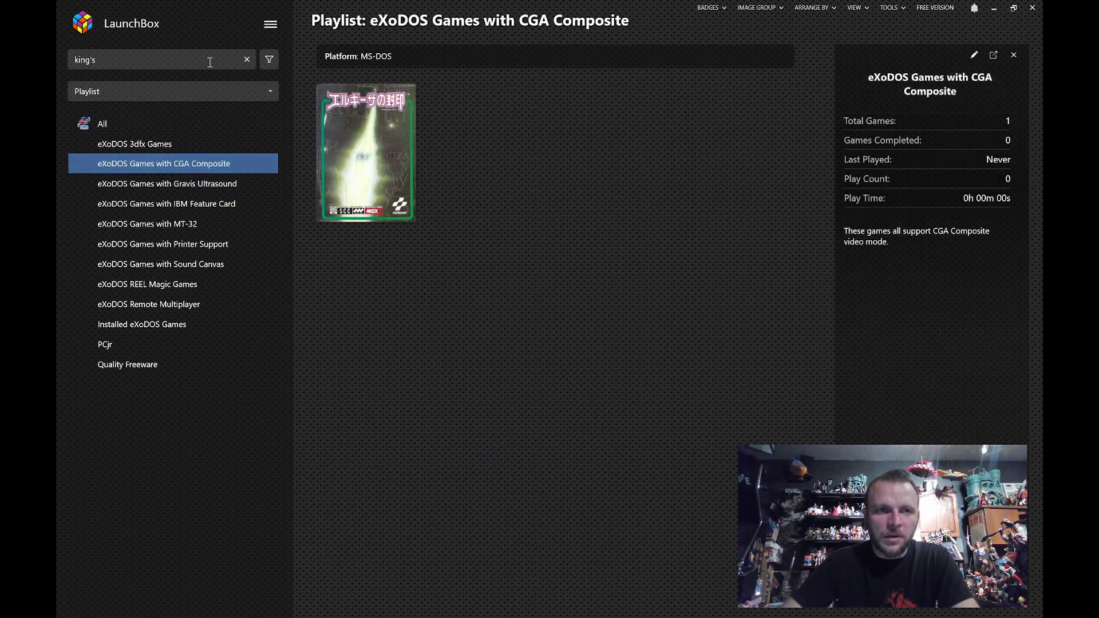
{"action": "left_click", "coordinate": [246, 58]}
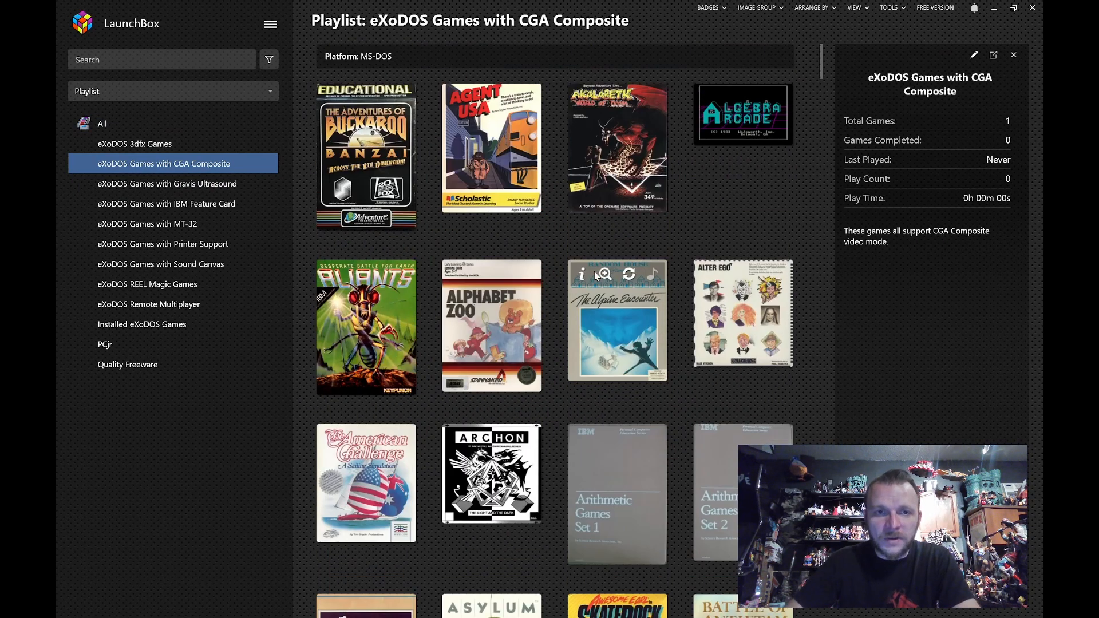
{"action": "left_click", "coordinate": [491, 147]}
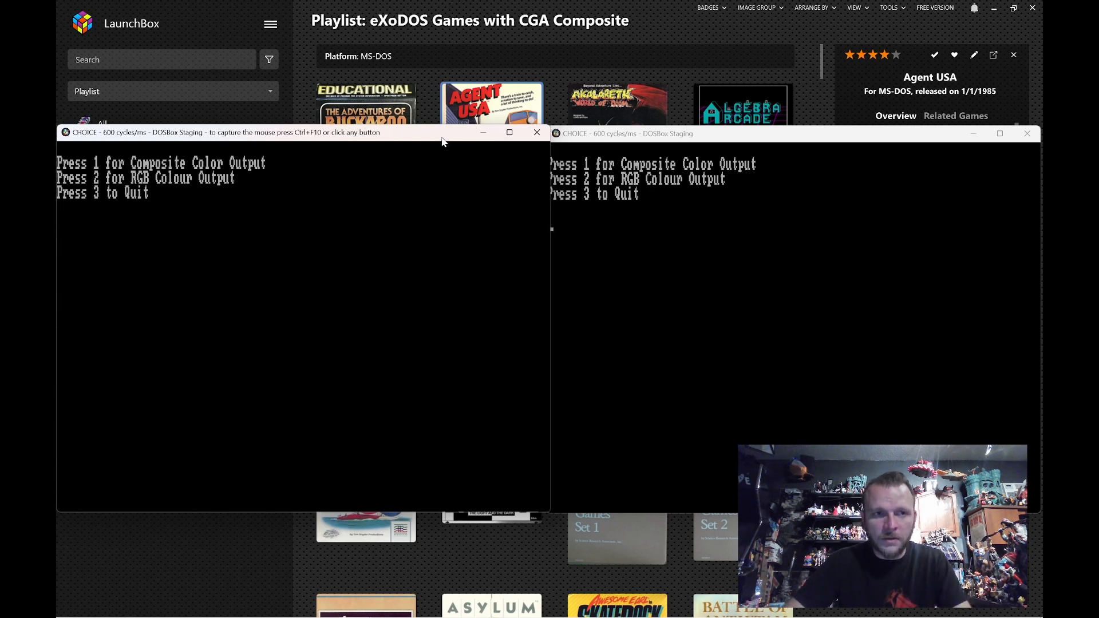
Choose output mode 1 in a DOSBox window so Agent USA runs with composite colour
{"action": "key", "text": "1"}
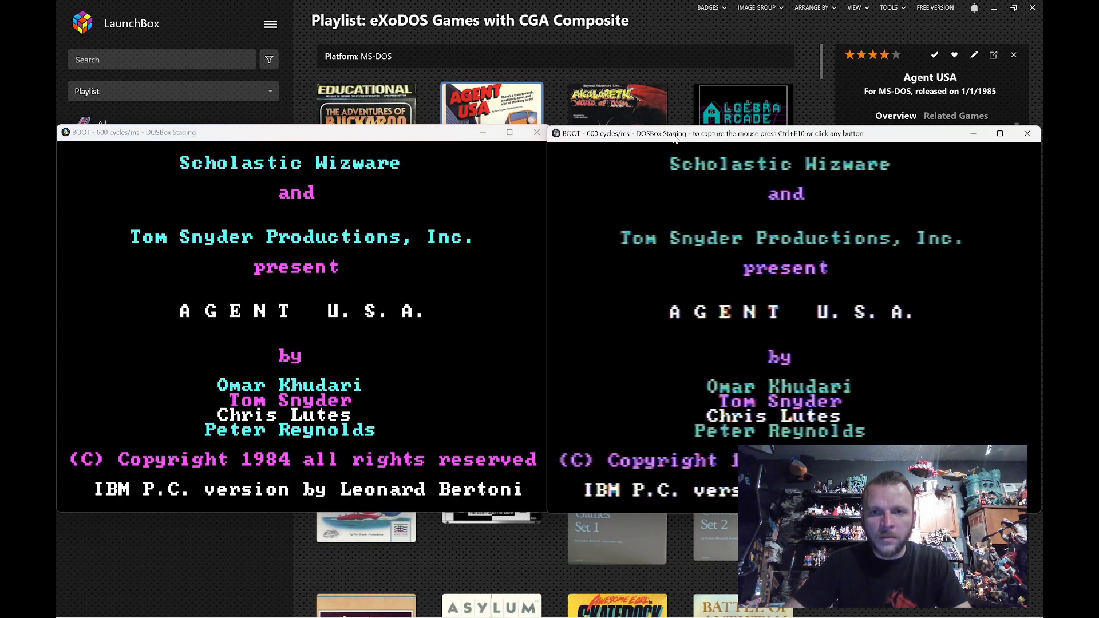
{"action": "mouse_move", "coordinate": [668, 86]}
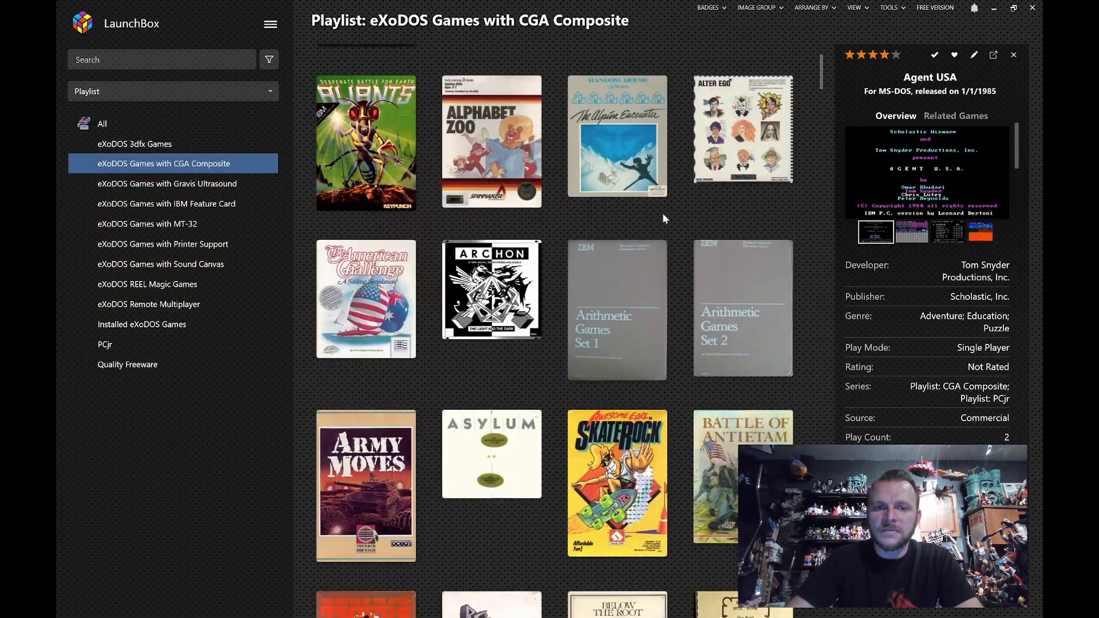
Browse down the playlist, viewing Borrowed Time and Cosmic Crusader, then select Creature Creator
{"action": "scroll", "scroll_direction": "down", "scroll_amount": 3}
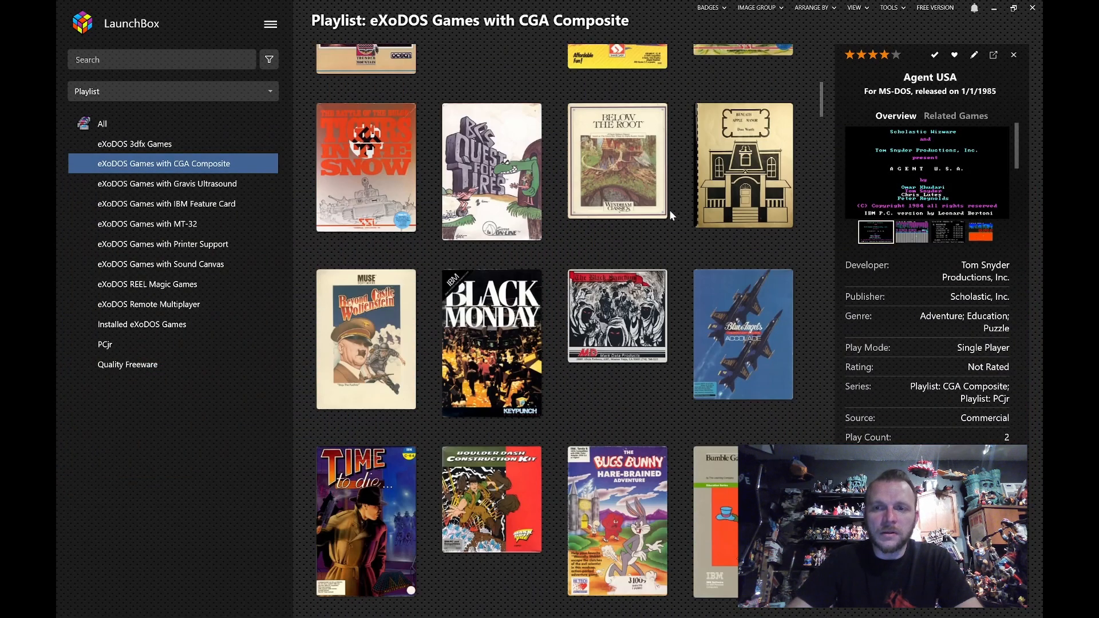
{"action": "scroll", "scroll_direction": "down", "scroll_amount": 3}
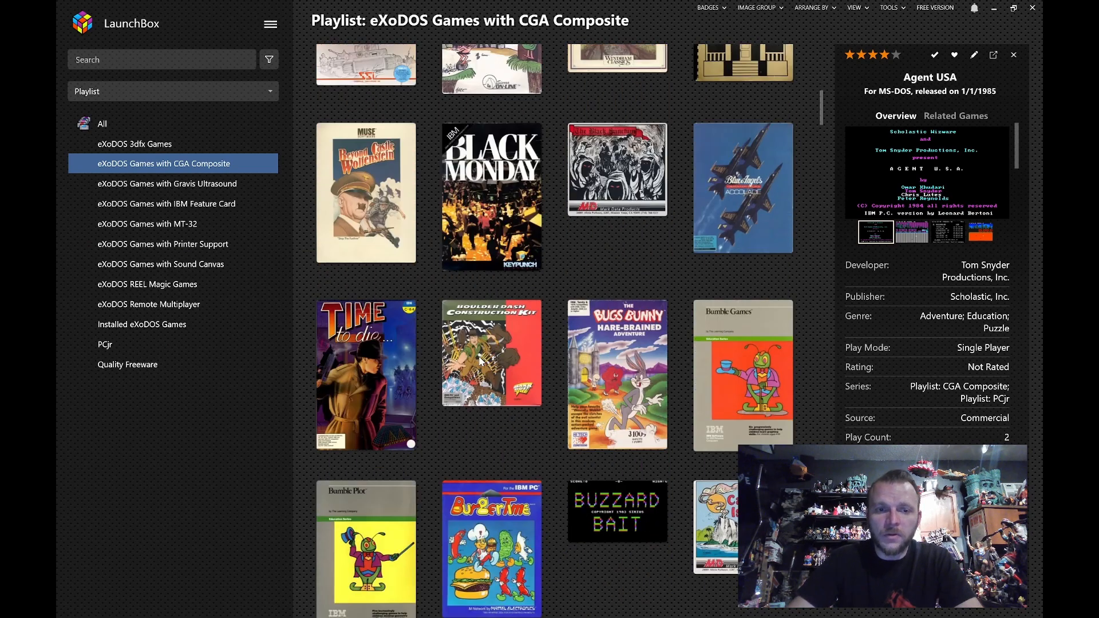
{"action": "left_click", "coordinate": [365, 374]}
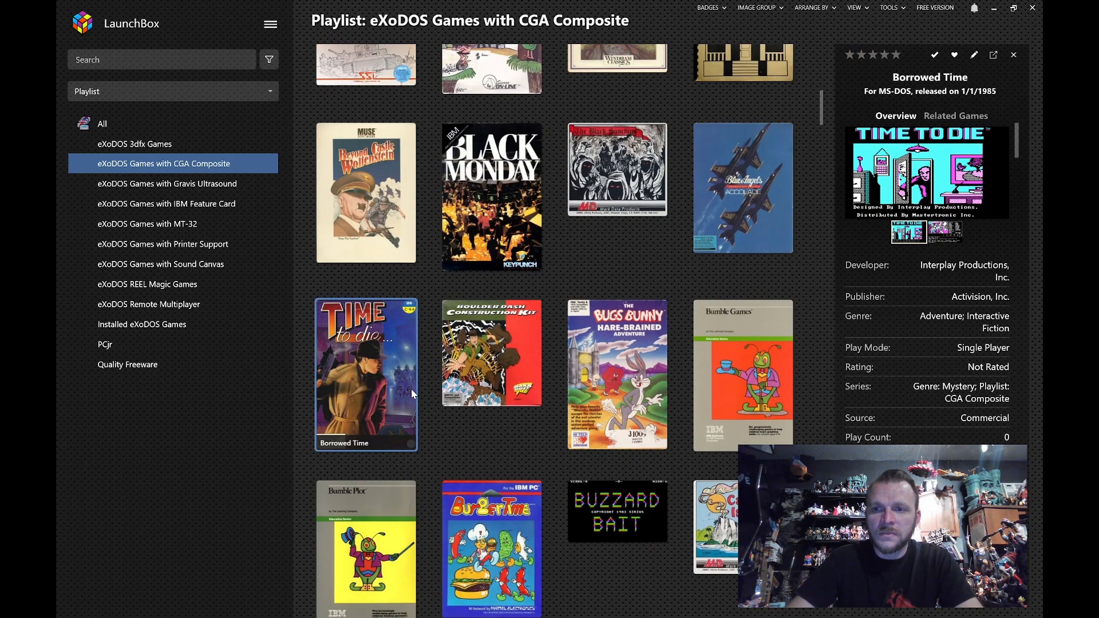
{"action": "scroll", "scroll_direction": "down", "scroll_amount": 3}
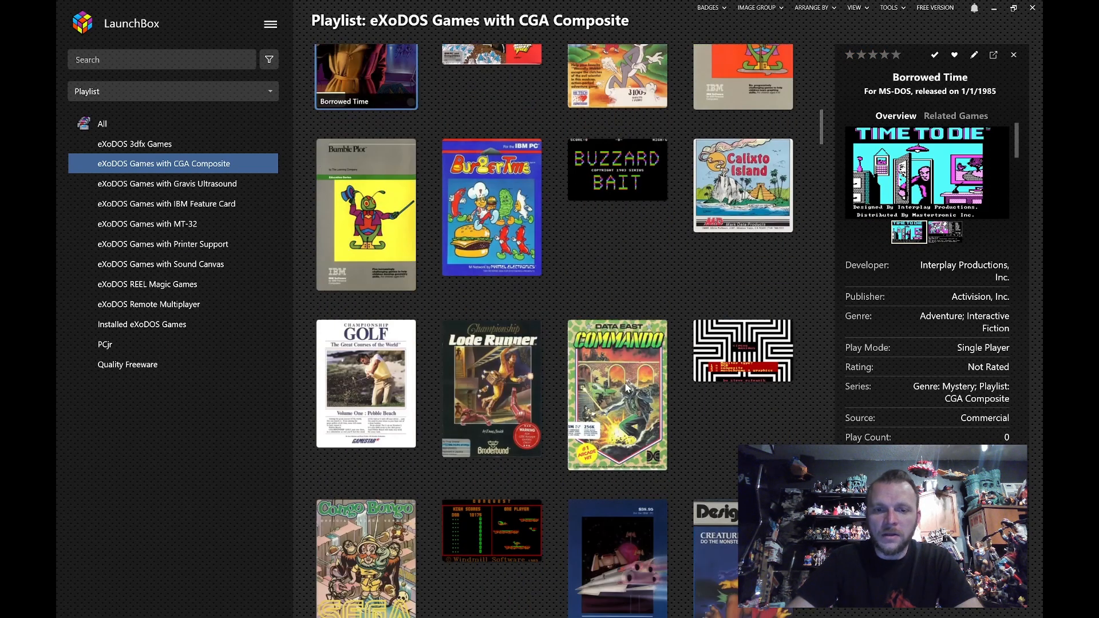
{"action": "scroll", "scroll_direction": "down", "scroll_amount": 3}
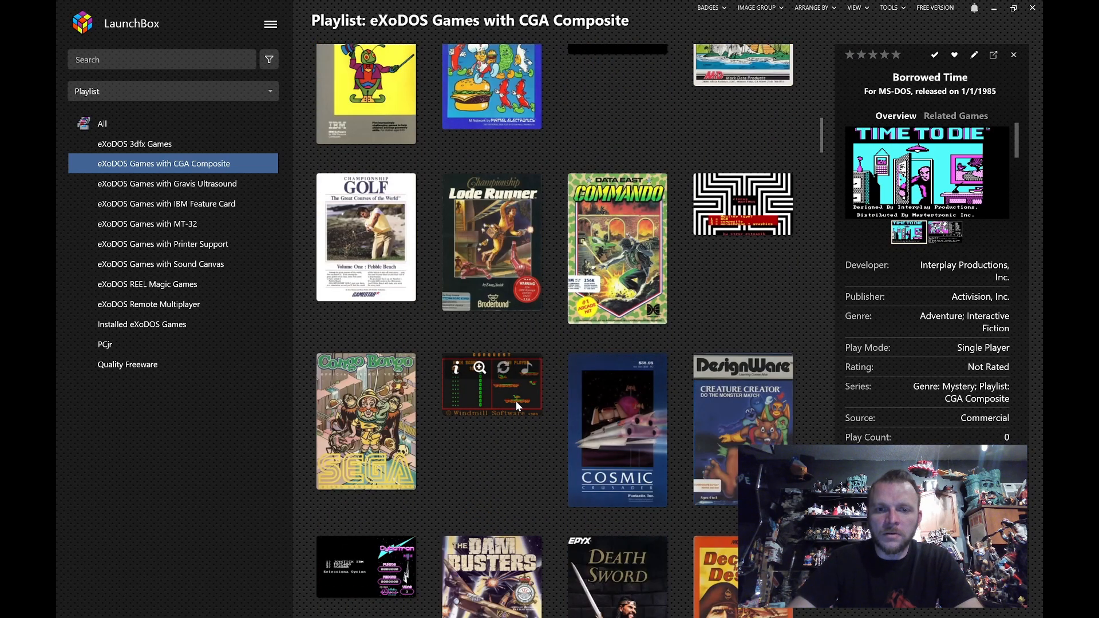
{"action": "left_click", "coordinate": [617, 429]}
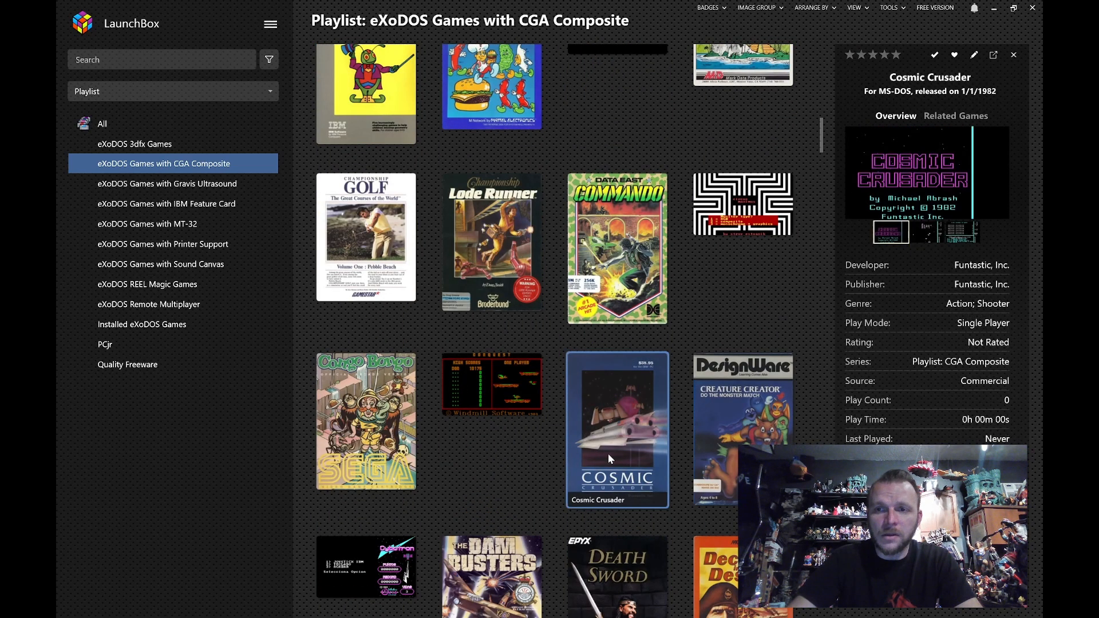
{"action": "scroll", "scroll_direction": "down", "scroll_amount": 3}
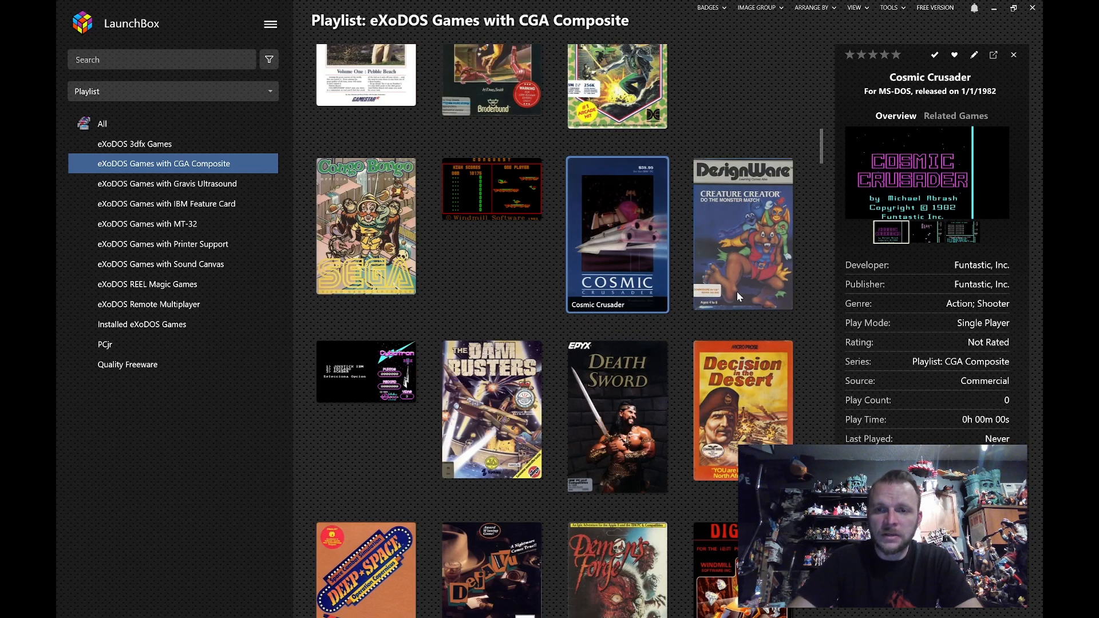
{"action": "left_click", "coordinate": [741, 235]}
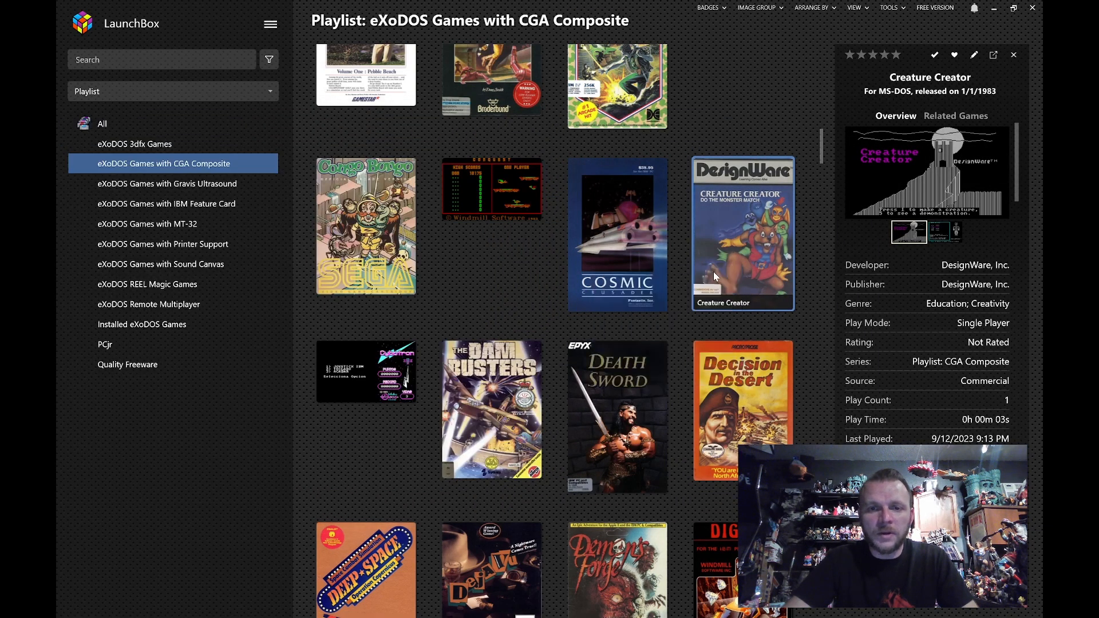
Launch Creature Creator into a DOSBox Staging window
{"action": "double_click", "coordinate": [742, 233]}
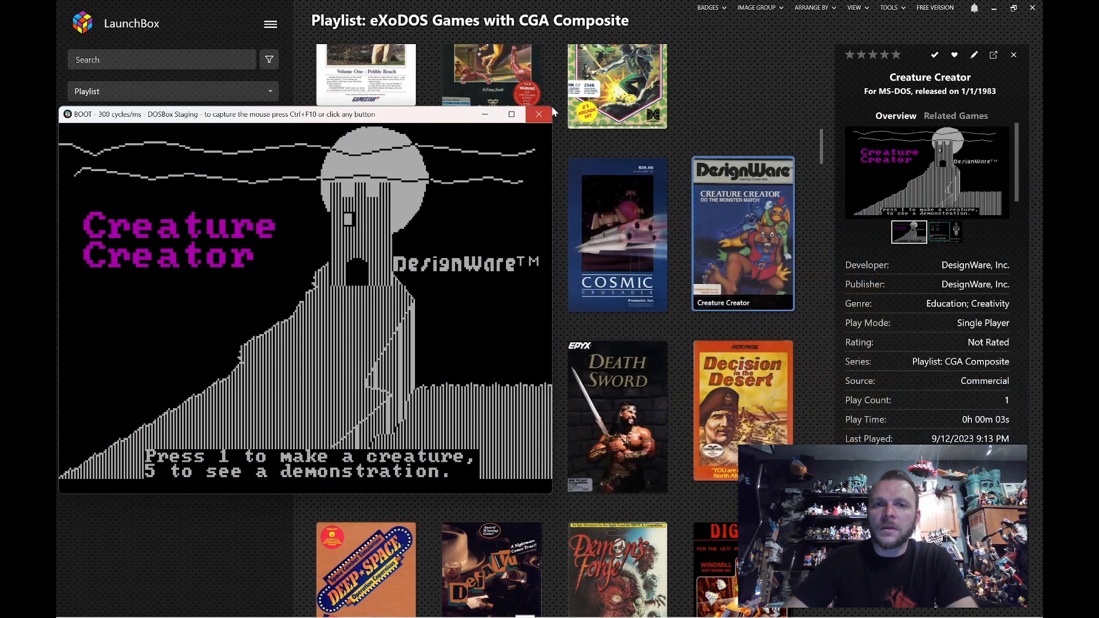
Close the Creature Creator DOSBox window, returning to its LaunchBox details
{"action": "left_click", "coordinate": [538, 113]}
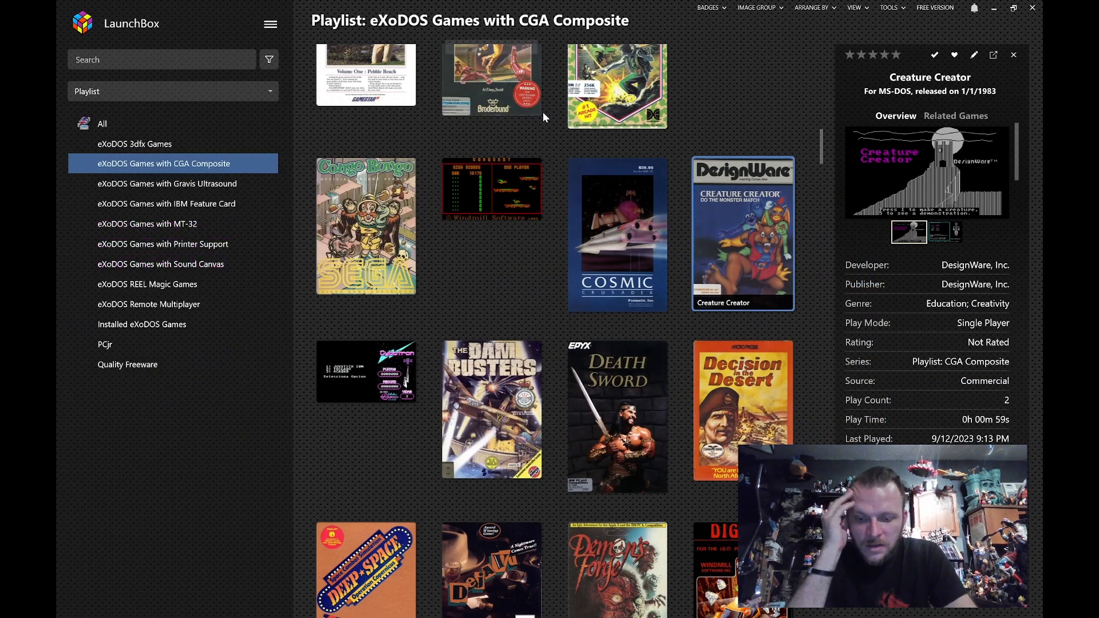
{"action": "mouse_move", "coordinate": [491, 76]}
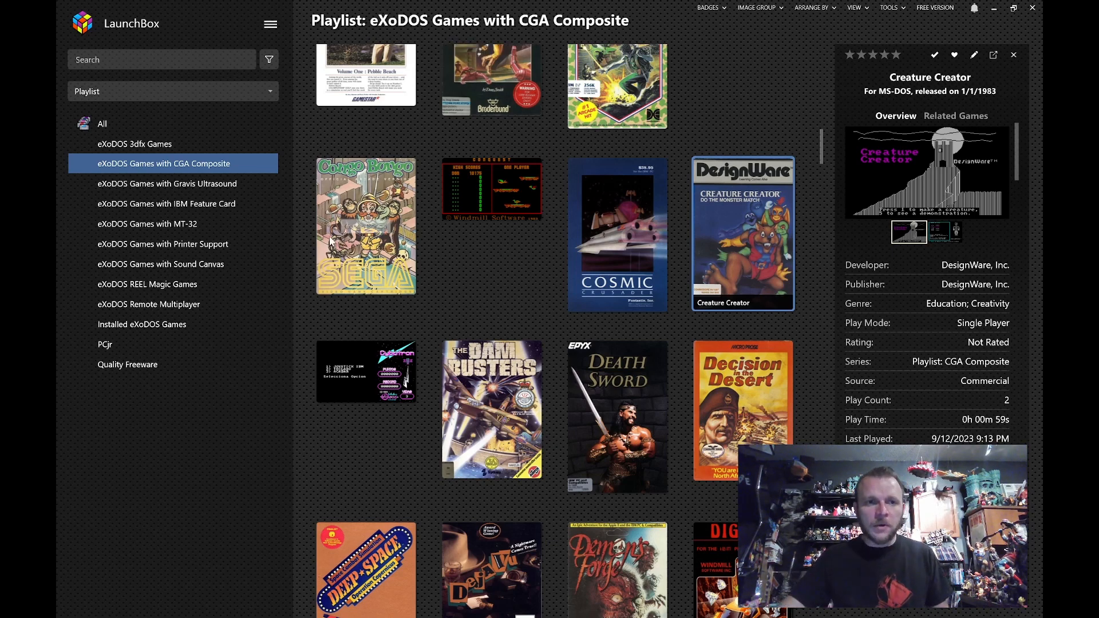
Reselect the CGA Composite playlist's 231-game summary and scroll well past Creature Creator
{"action": "left_click", "coordinate": [135, 144]}
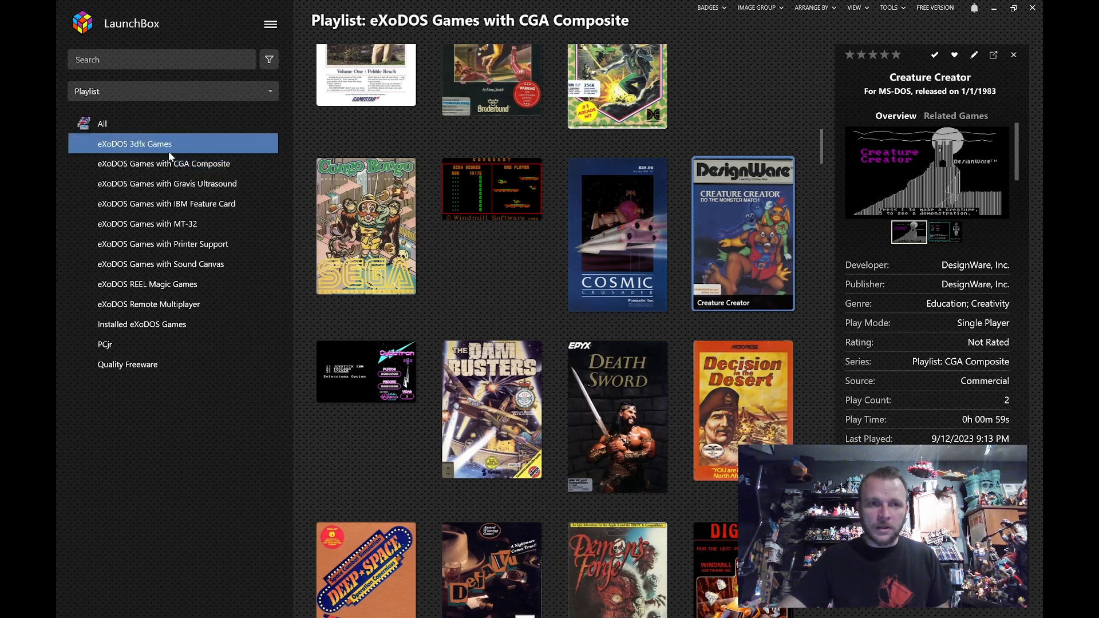
{"action": "left_click", "coordinate": [164, 164]}
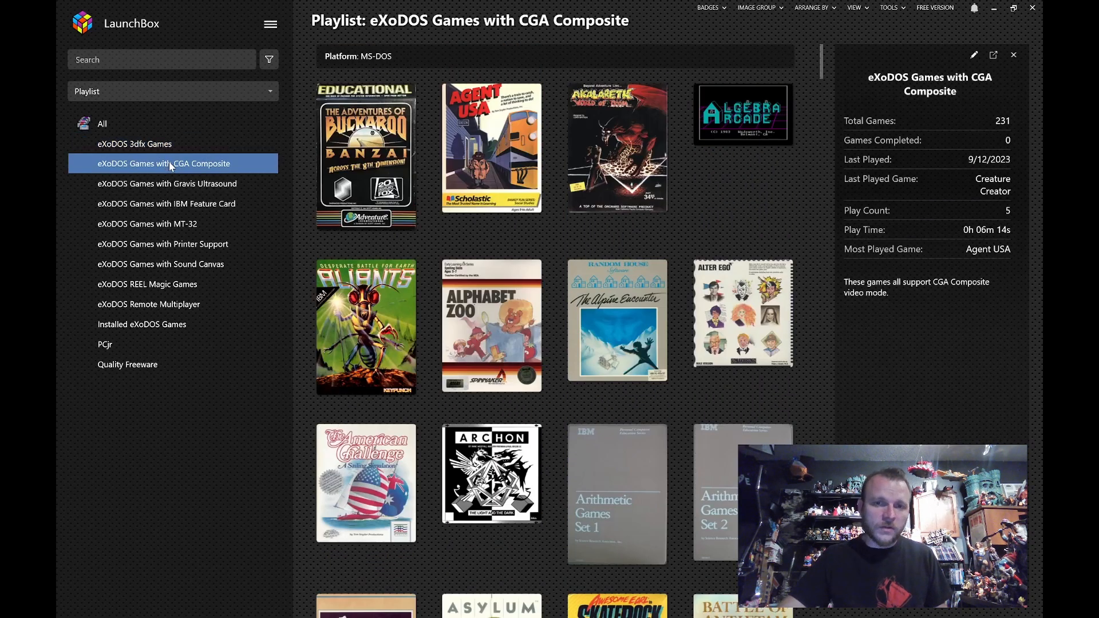
{"action": "scroll", "scroll_direction": "down", "scroll_amount": 3}
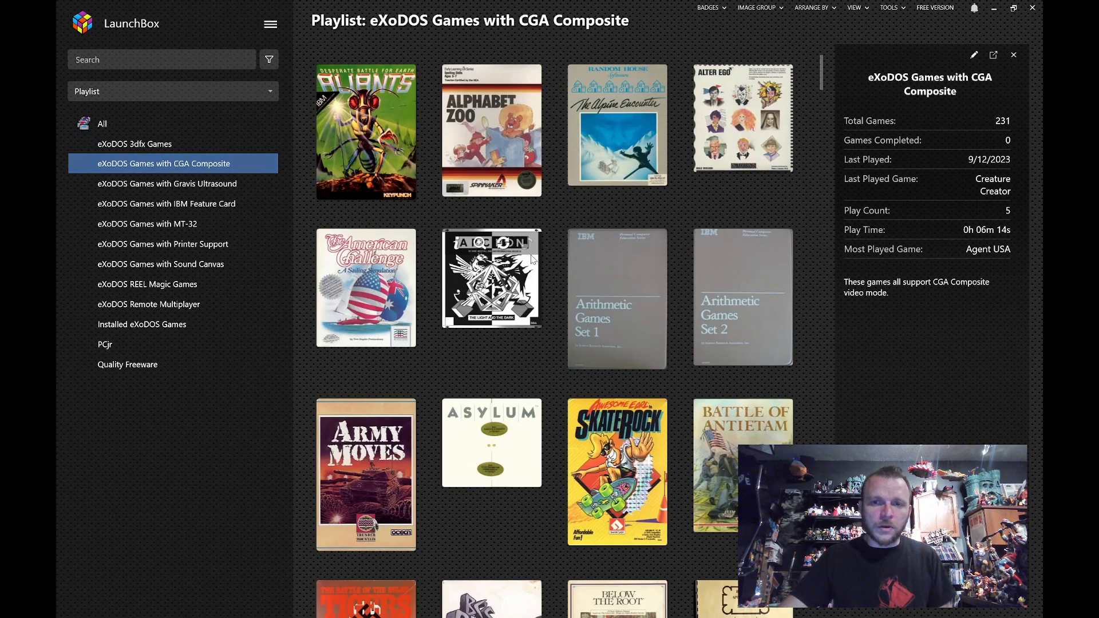
{"action": "scroll", "scroll_direction": "down", "scroll_amount": 3}
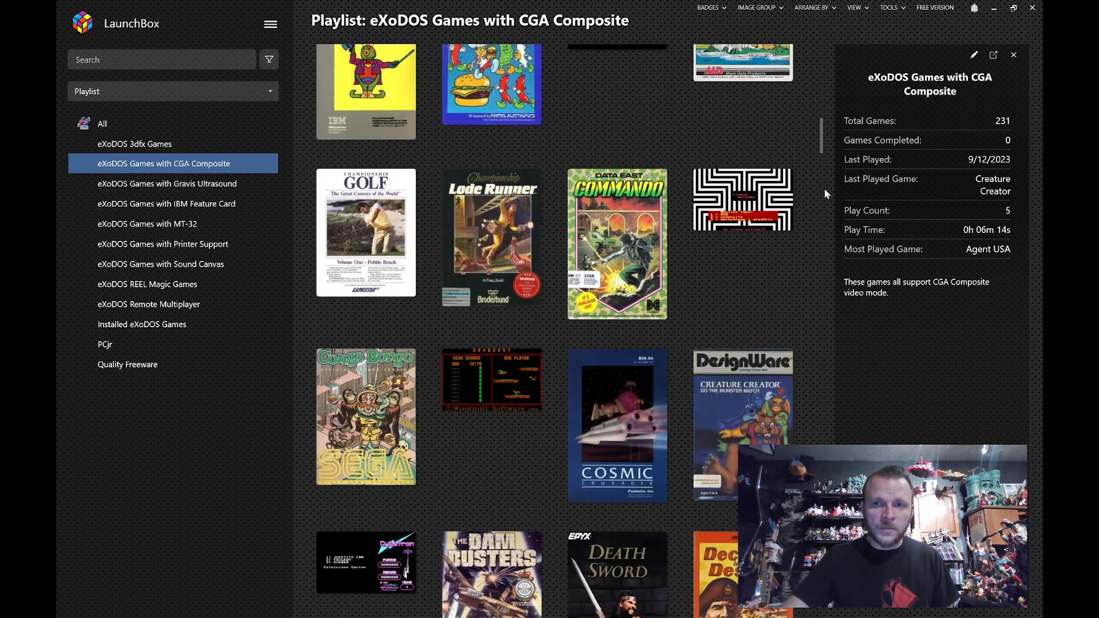
{"action": "scroll", "scroll_direction": "down", "scroll_amount": 3}
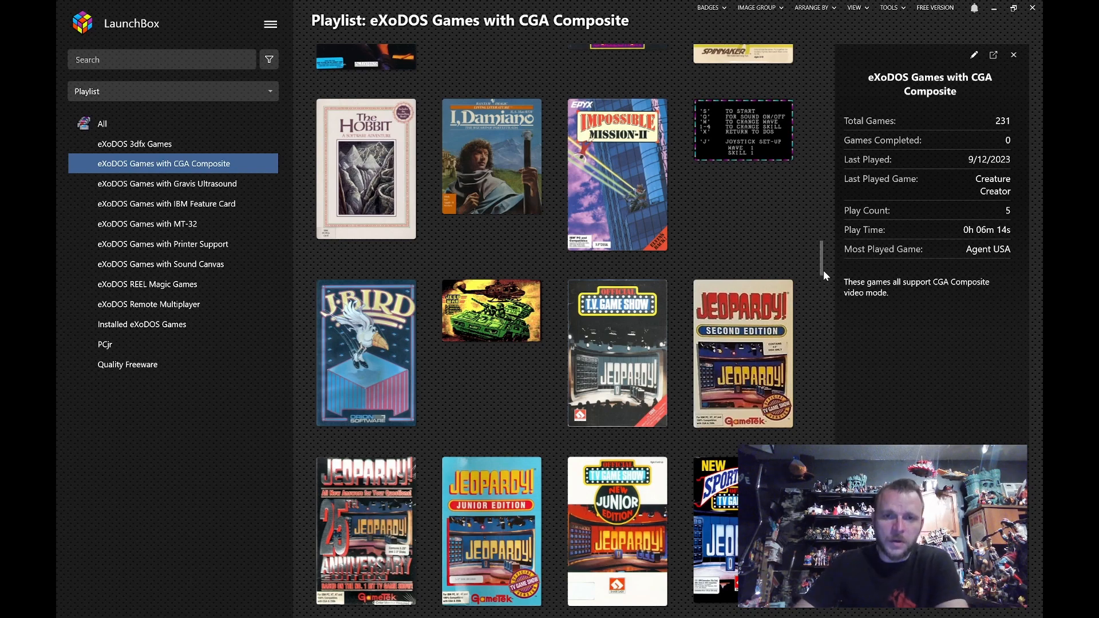
{"action": "scroll", "scroll_direction": "down", "scroll_amount": 3}
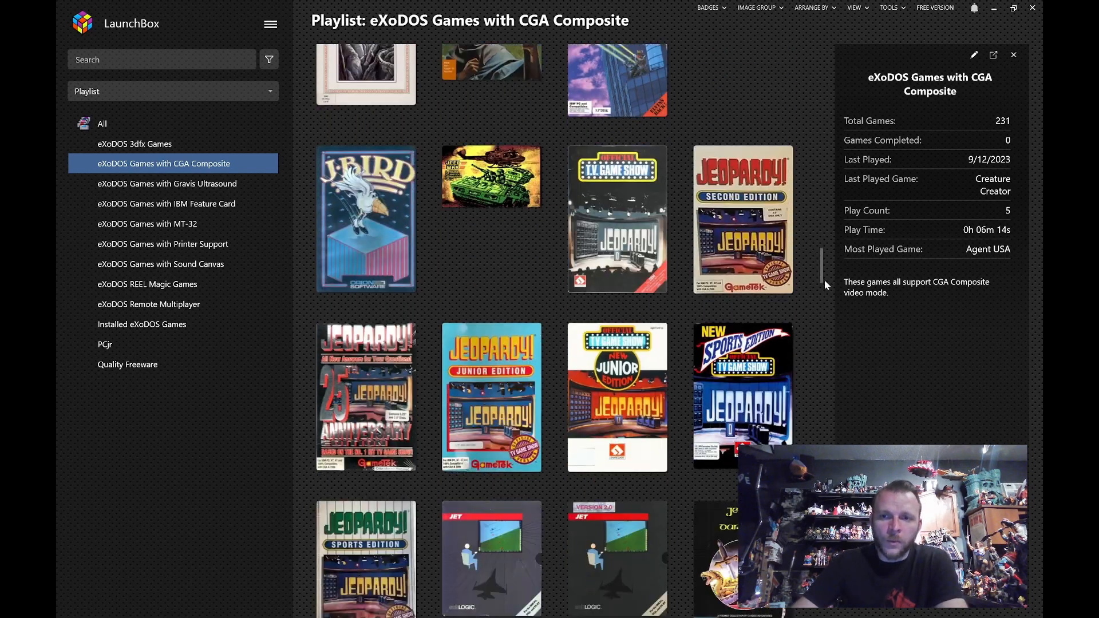
{"action": "scroll", "scroll_direction": "down", "scroll_amount": 3}
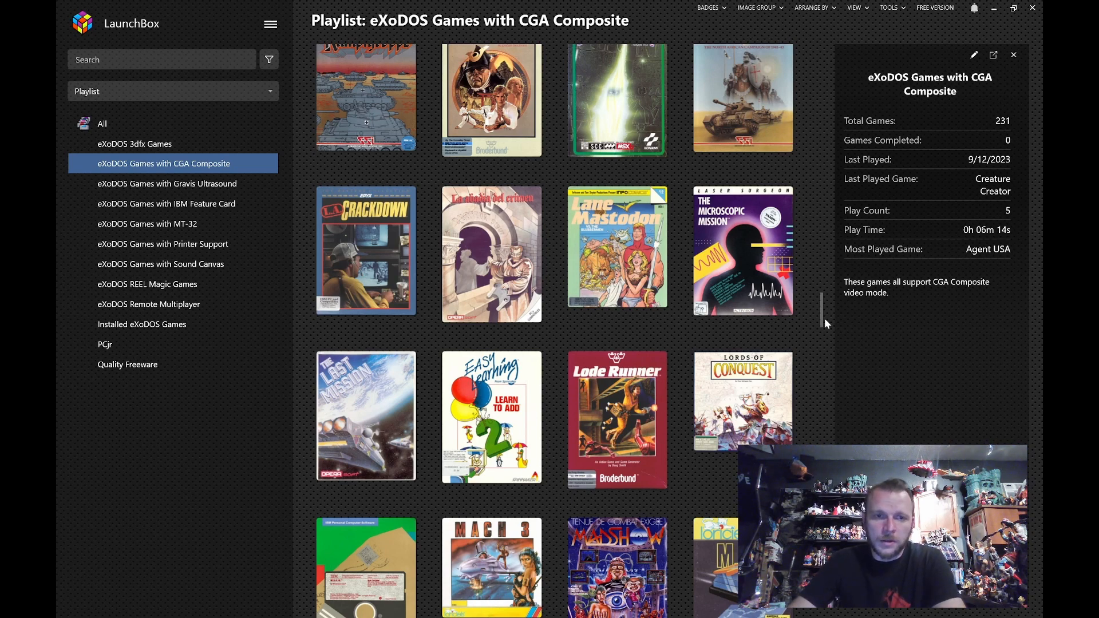
{"action": "mouse_move", "coordinate": [812, 327]}
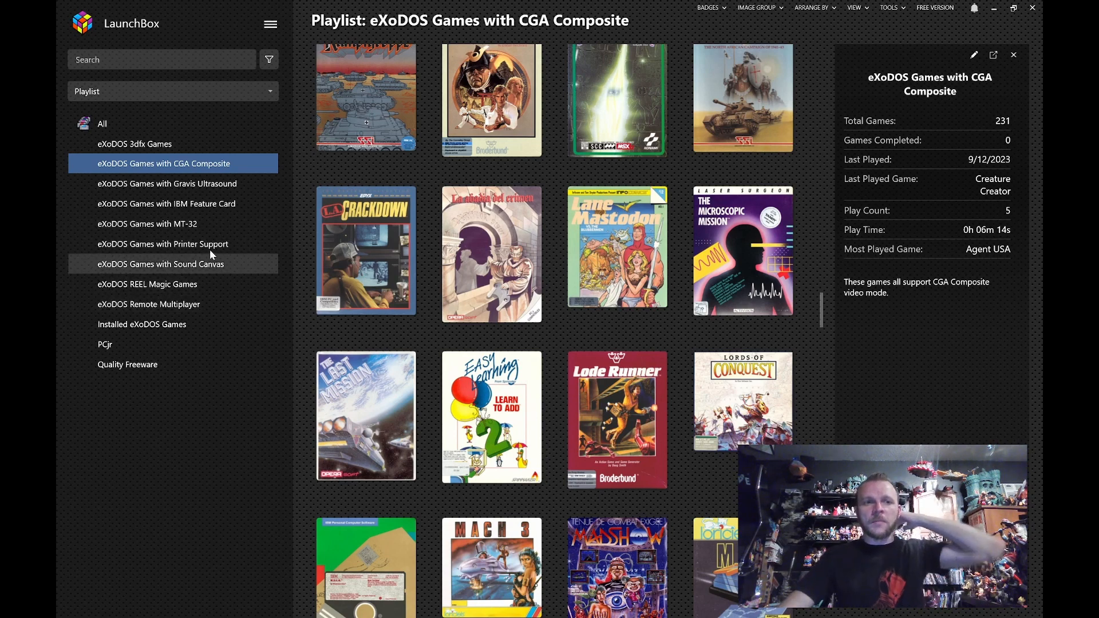
Switch to the eXoDOS Games with MT-32 playlist listing 884 games
{"action": "left_click", "coordinate": [148, 223]}
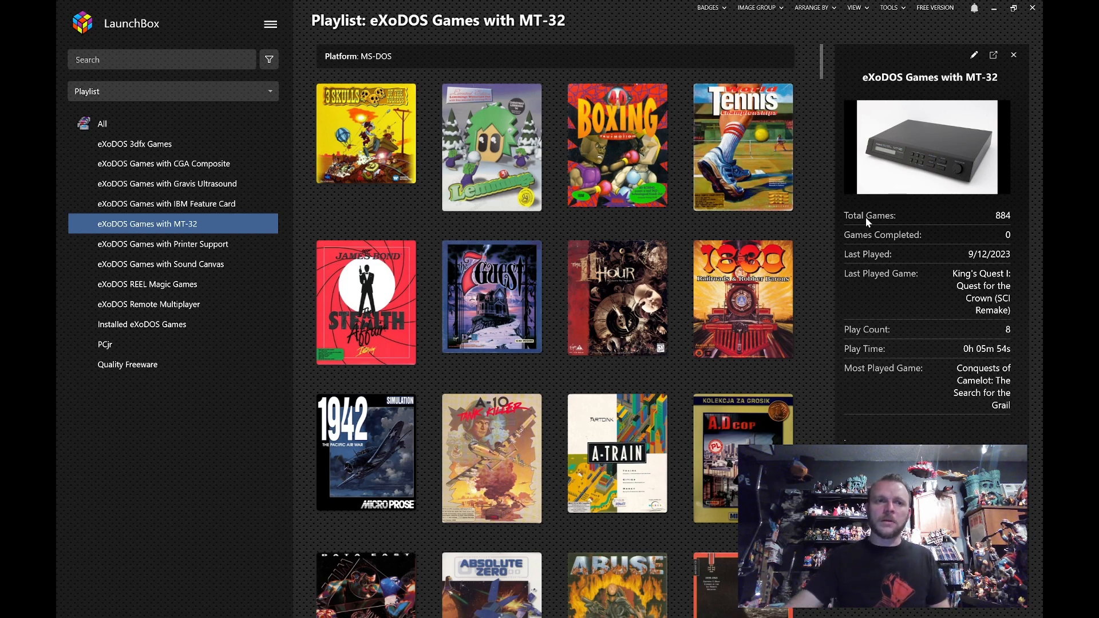
{"action": "left_click", "coordinate": [164, 164]}
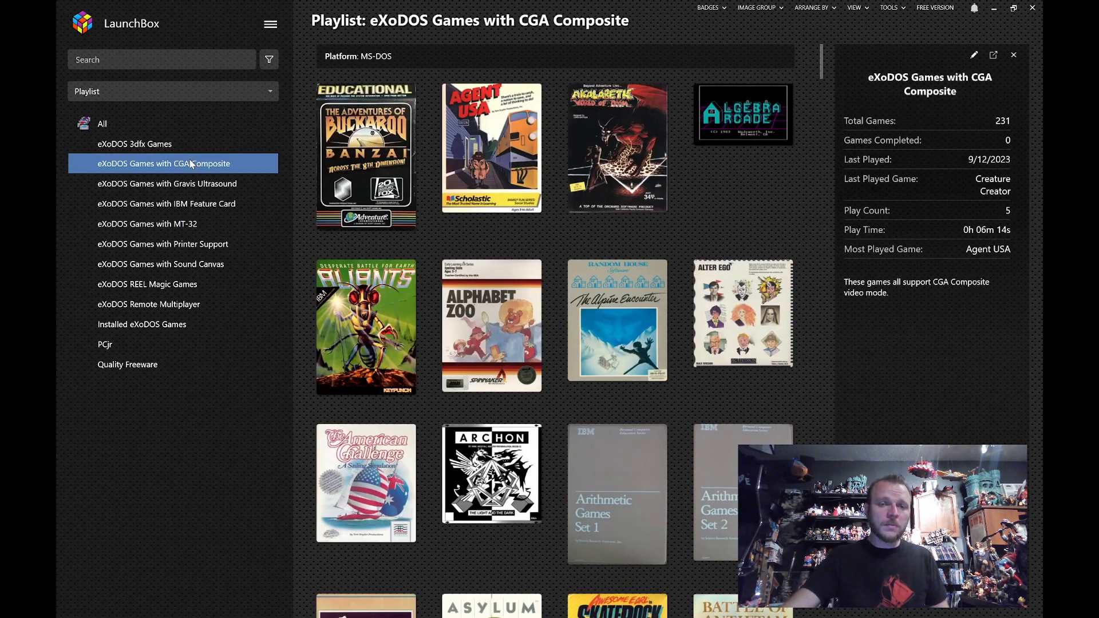
{"action": "mouse_move", "coordinate": [623, 330]}
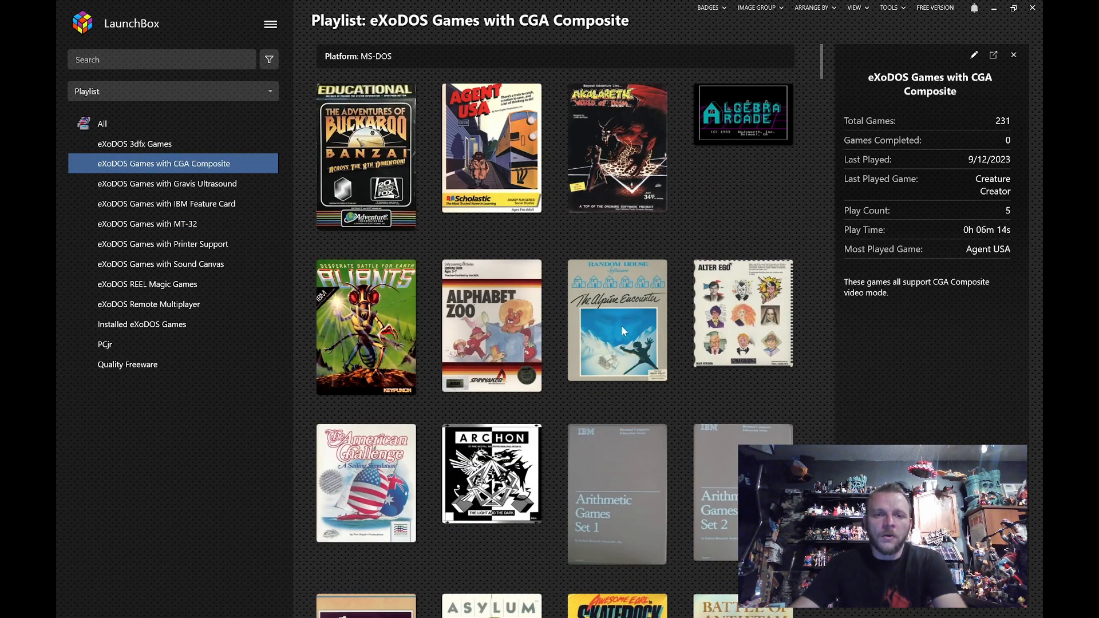
{"action": "scroll", "scroll_direction": "down", "scroll_amount": 3}
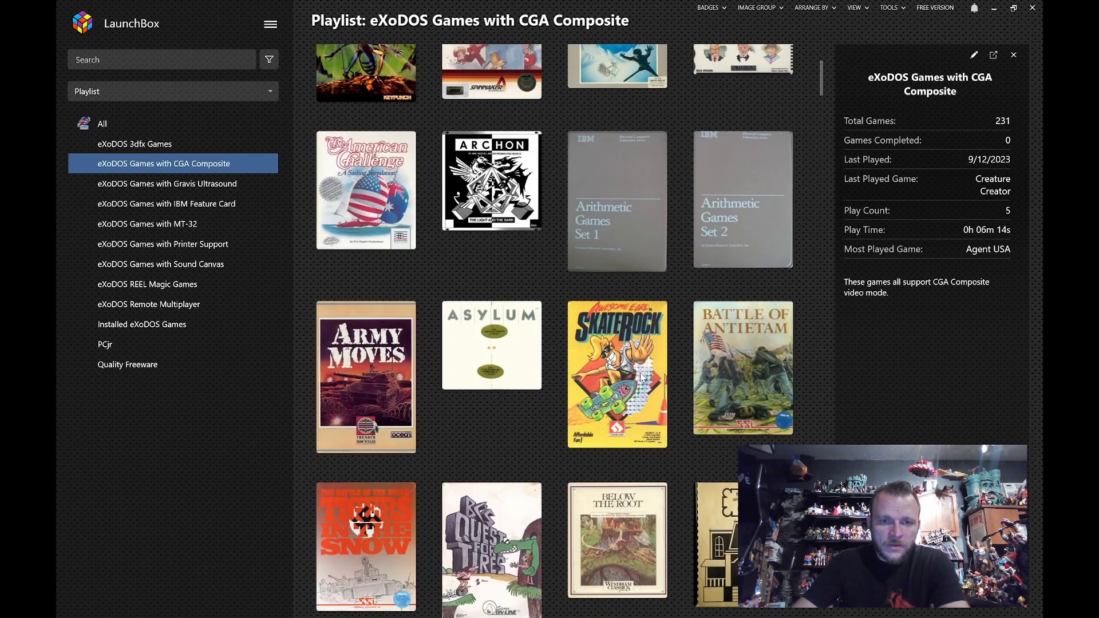
{"action": "scroll", "scroll_direction": "down", "scroll_amount": 3}
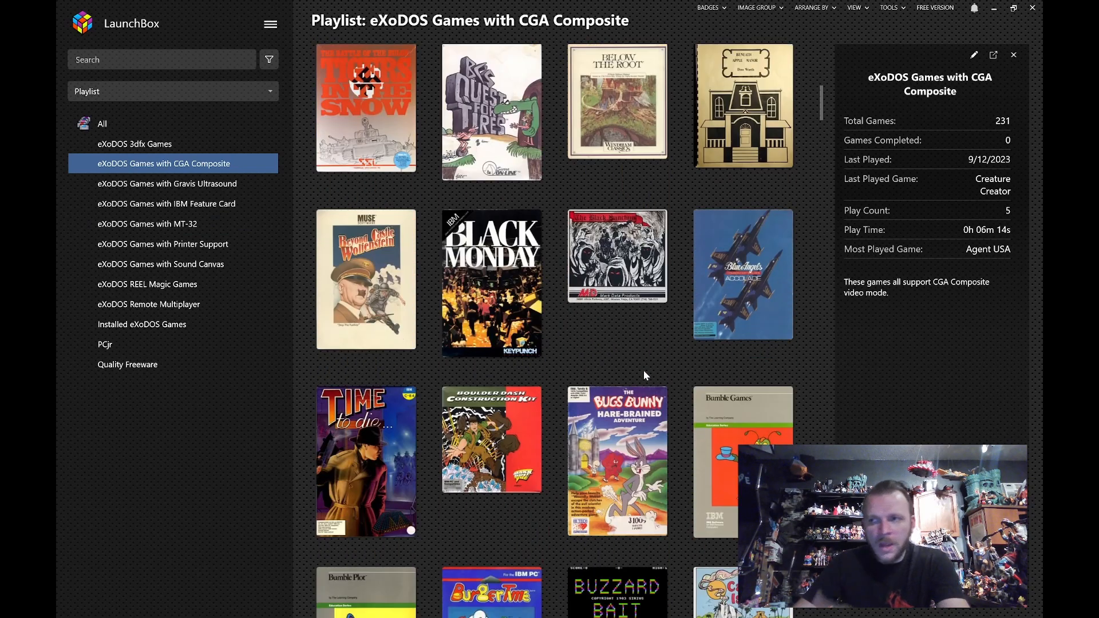
{"action": "mouse_move", "coordinate": [649, 374]}
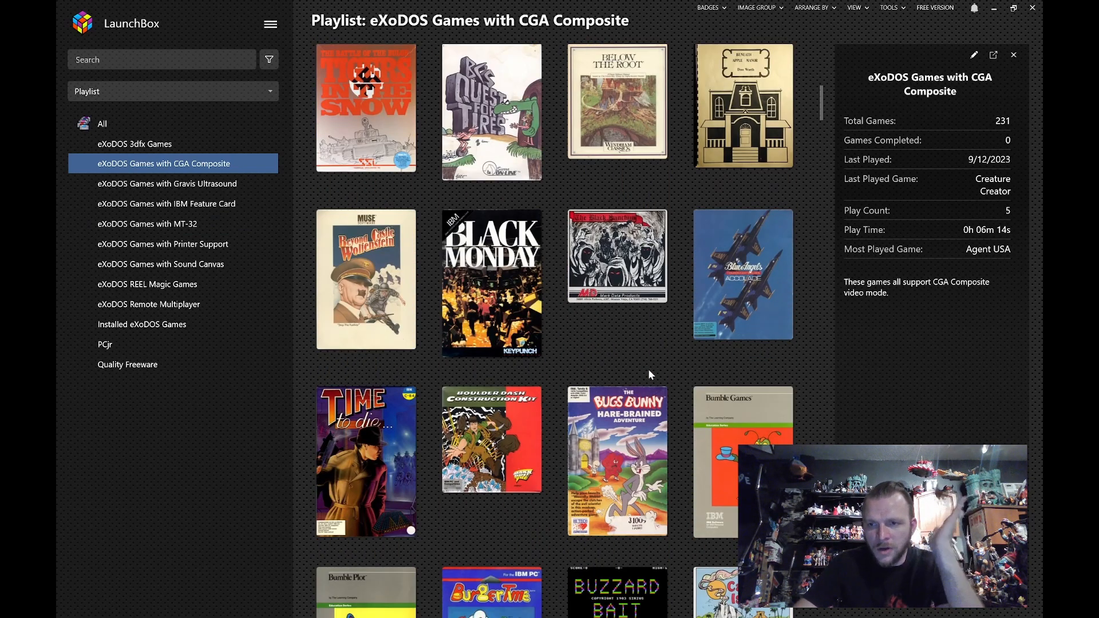
{"action": "scroll", "scroll_direction": "down", "scroll_amount": 3}
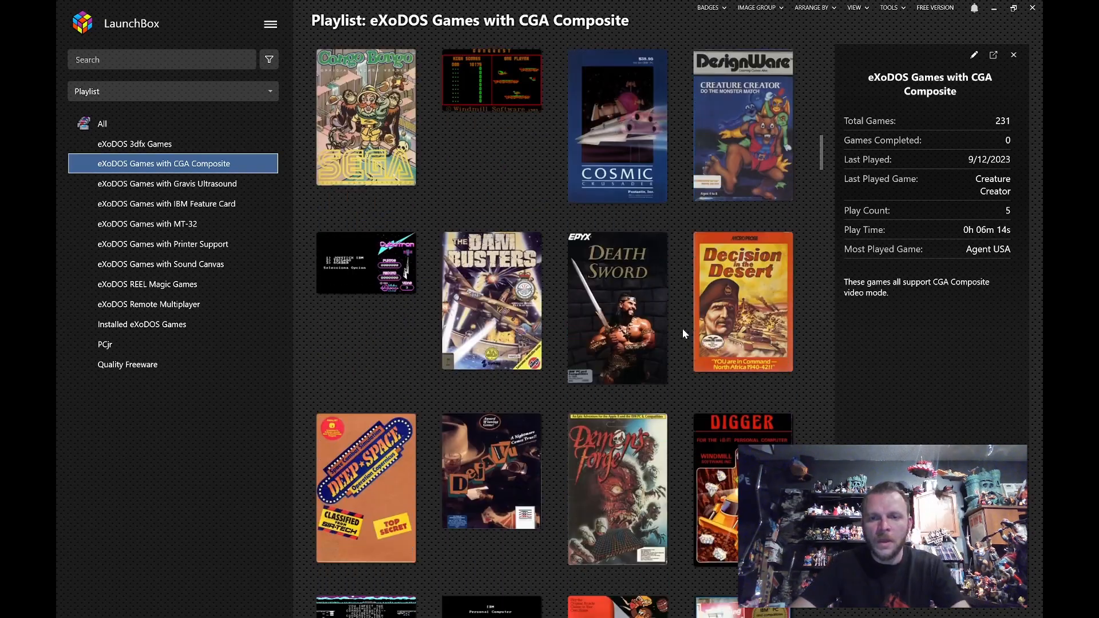
{"action": "scroll", "scroll_direction": "down", "scroll_amount": 3}
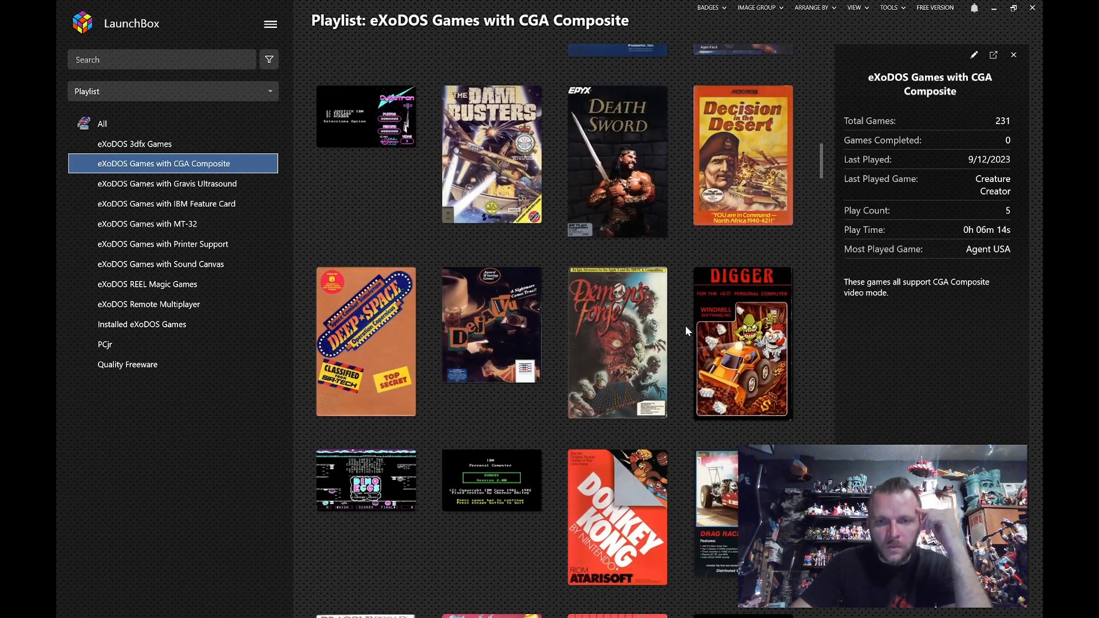
{"action": "scroll", "scroll_direction": "down", "scroll_amount": 3}
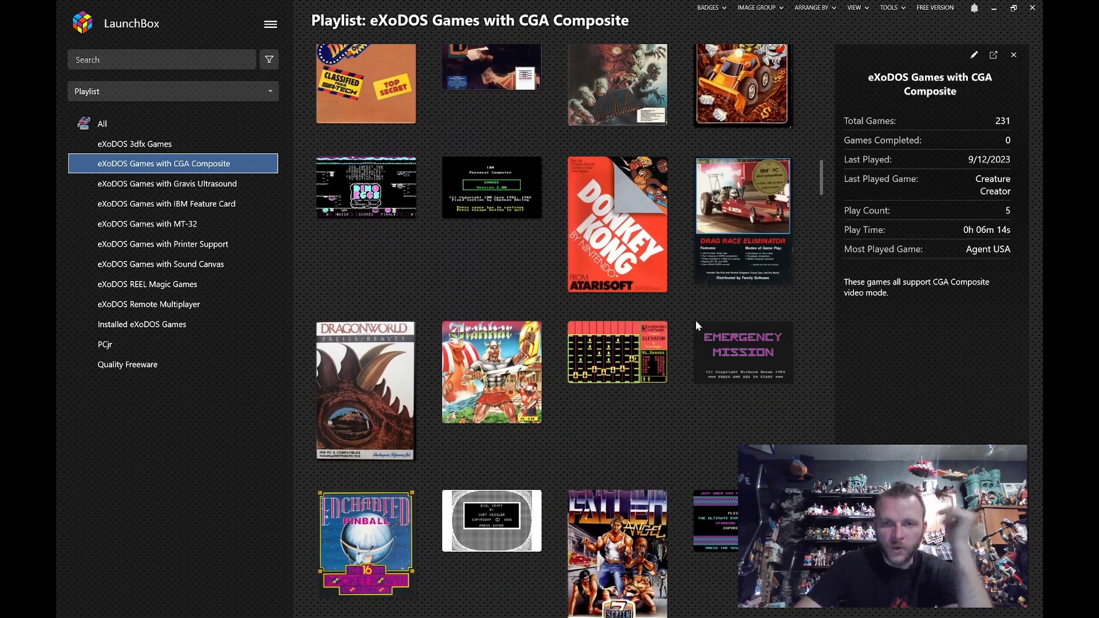
{"action": "scroll", "scroll_direction": "down", "scroll_amount": 3}
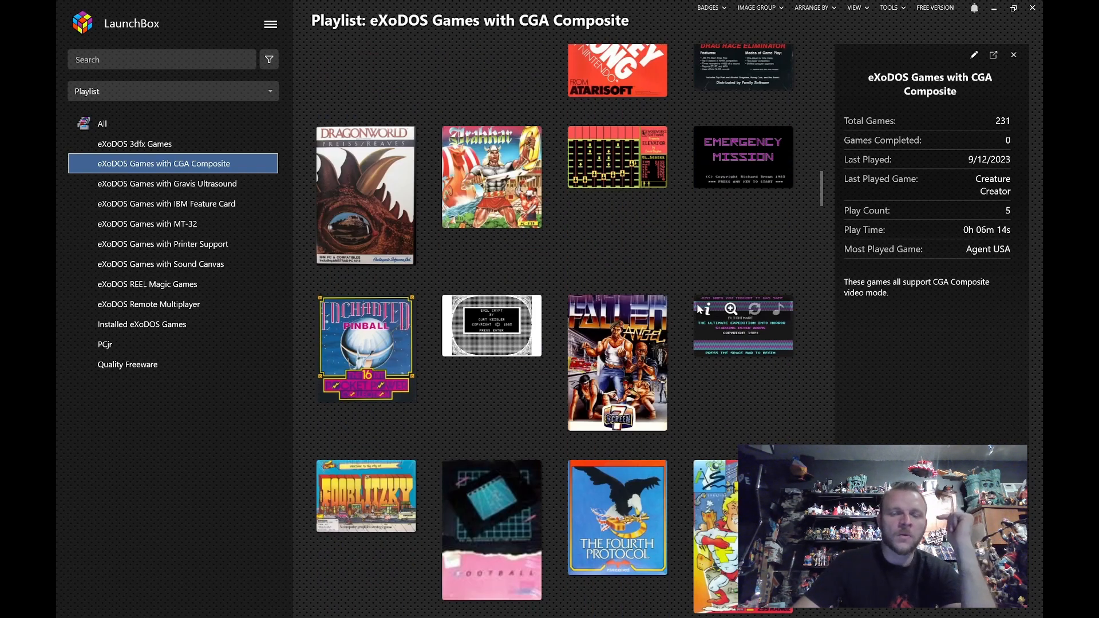
{"action": "scroll", "scroll_direction": "down", "scroll_amount": 3}
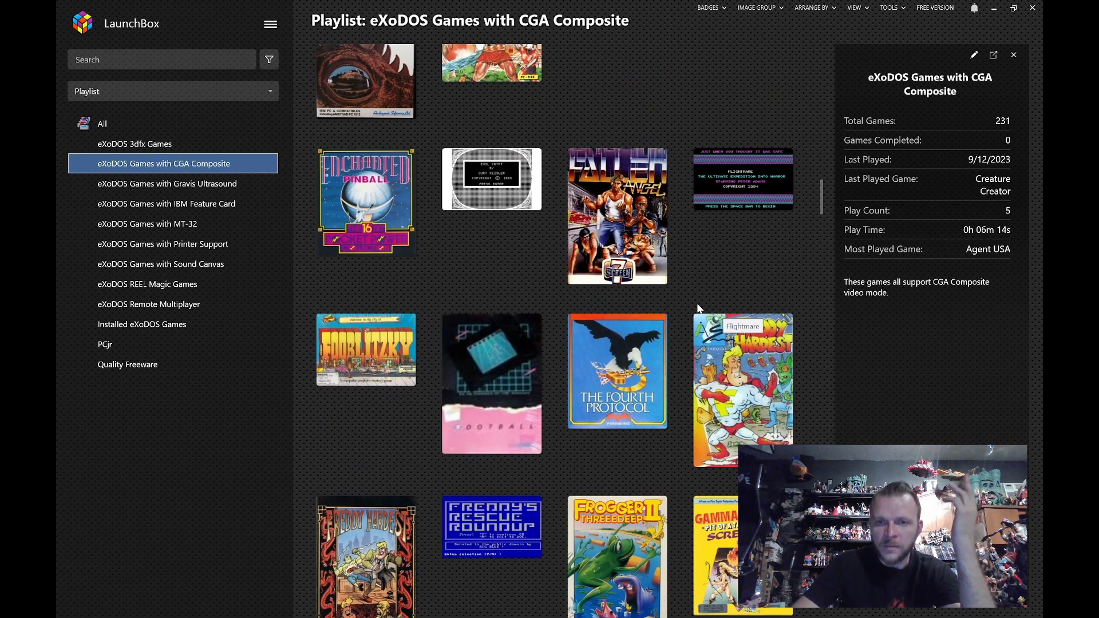
{"action": "scroll", "scroll_direction": "down", "scroll_amount": 3}
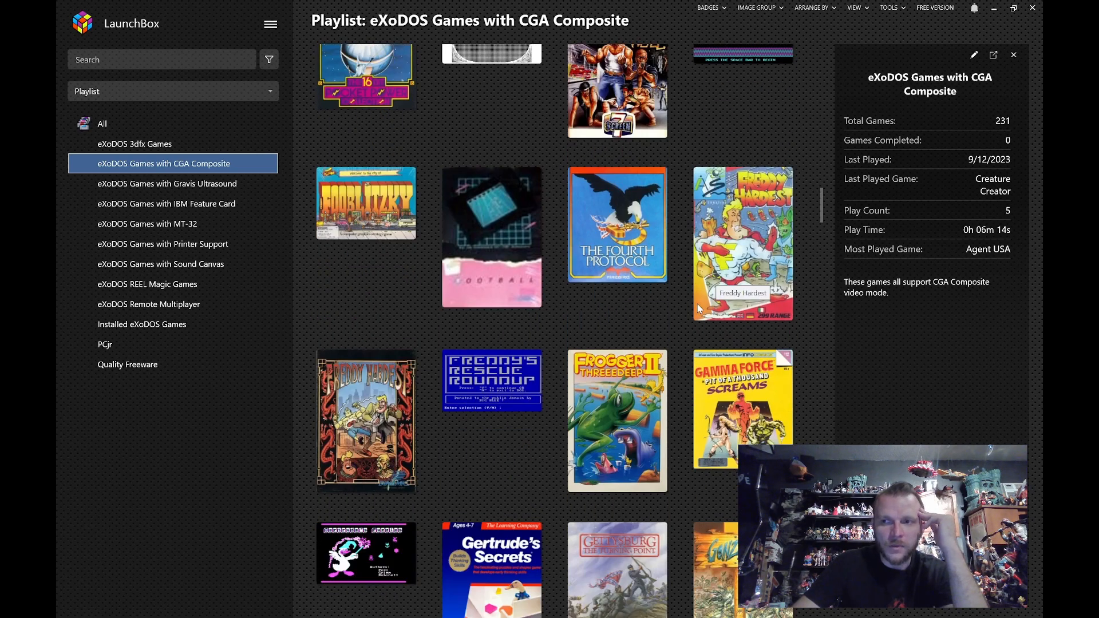
{"action": "mouse_move", "coordinate": [683, 310]}
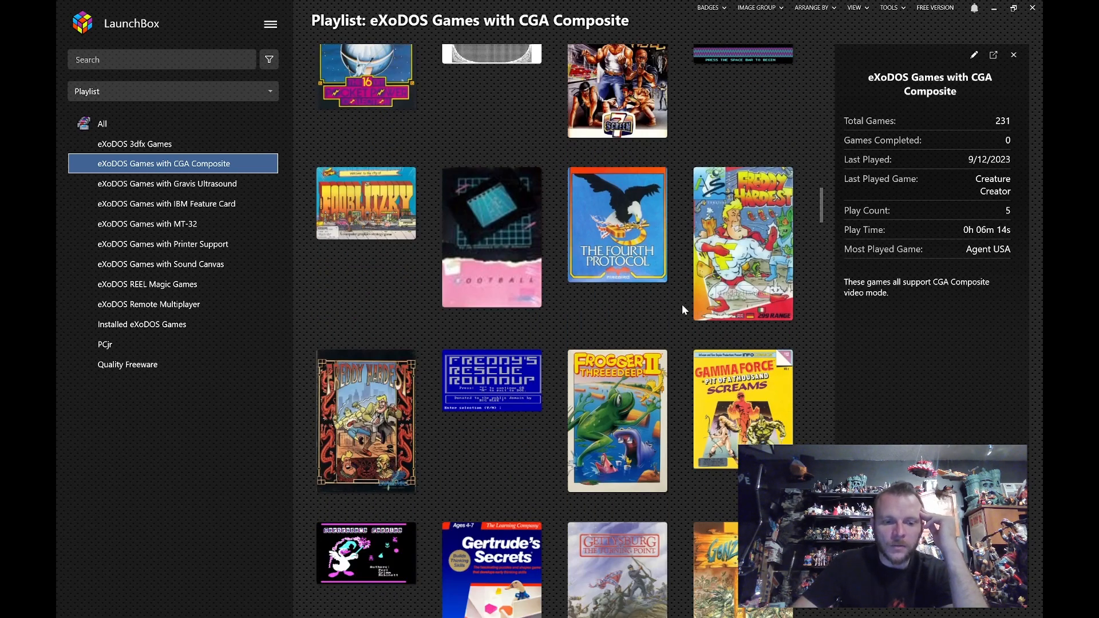
{"action": "scroll", "scroll_direction": "down", "scroll_amount": 3}
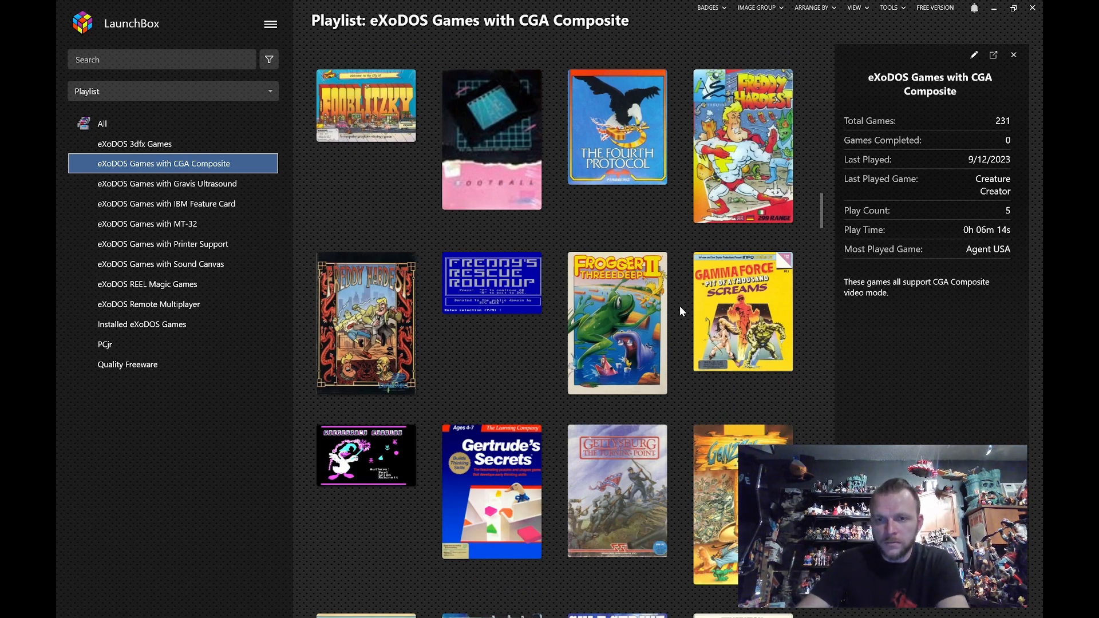
{"action": "scroll", "scroll_direction": "down", "scroll_amount": 3}
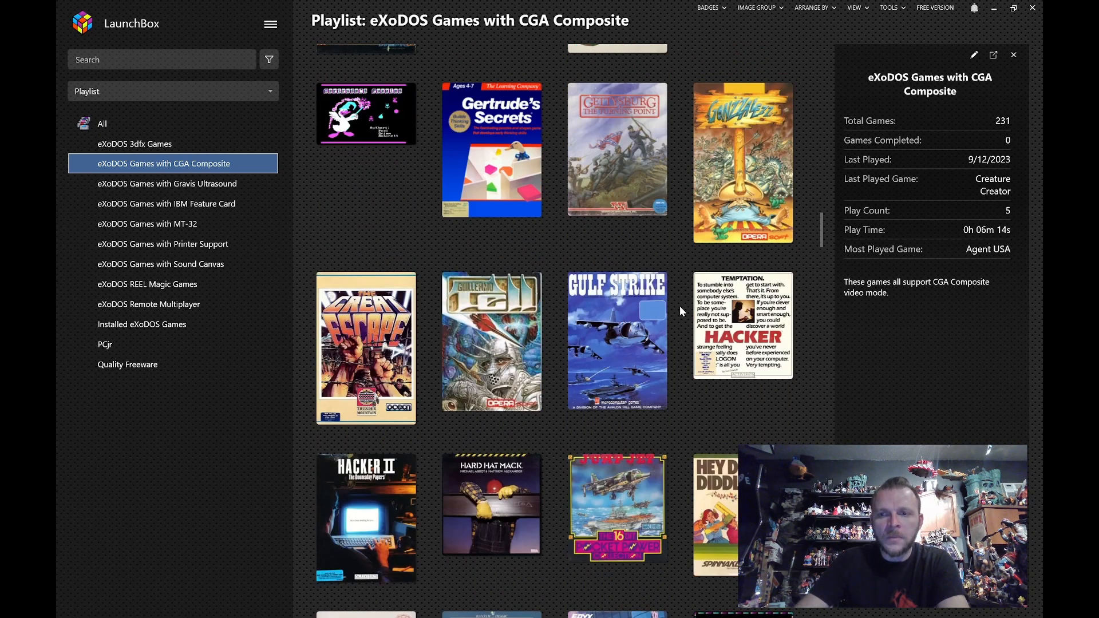
{"action": "scroll", "scroll_direction": "down", "scroll_amount": 3}
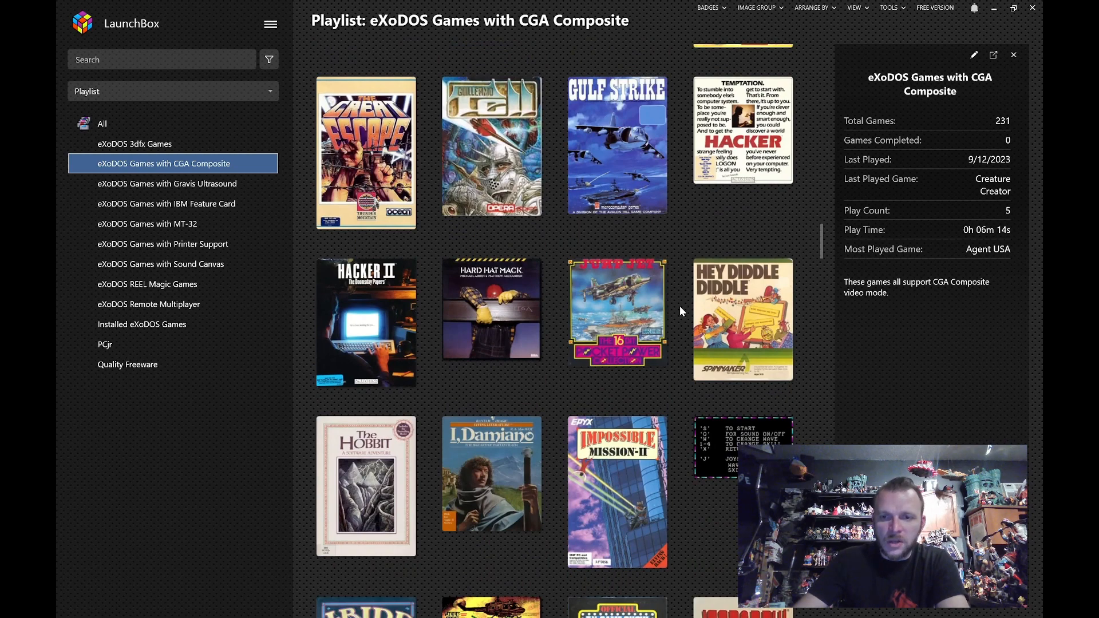
{"action": "scroll", "scroll_direction": "down", "scroll_amount": 3}
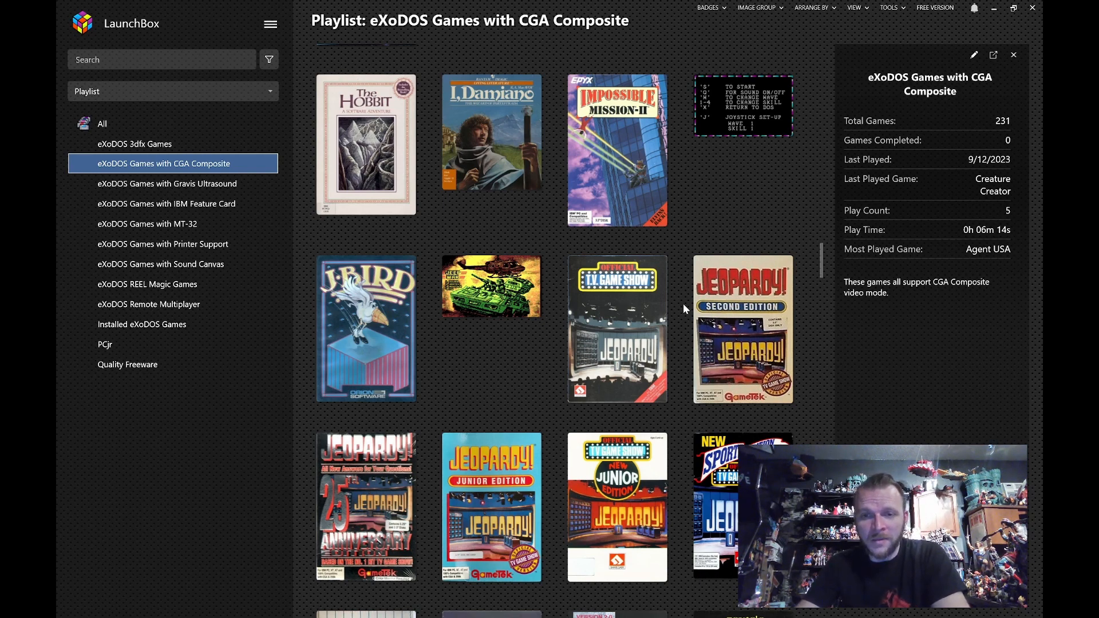
{"action": "scroll", "scroll_direction": "down", "scroll_amount": 3}
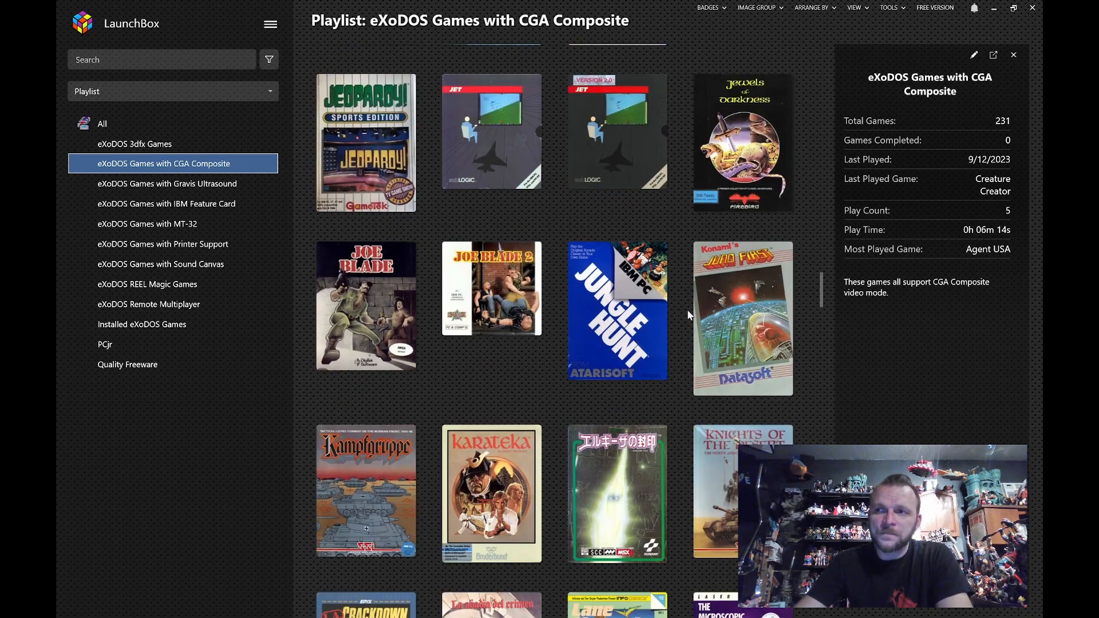
{"action": "scroll", "scroll_direction": "down", "scroll_amount": 3}
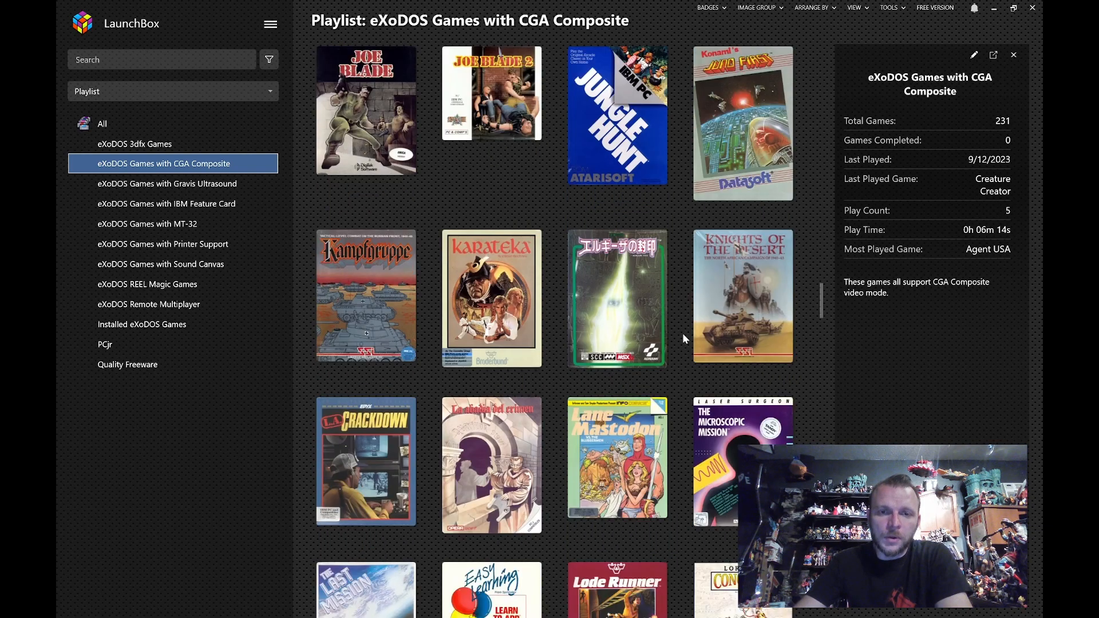
{"action": "scroll", "scroll_direction": "down", "scroll_amount": 3}
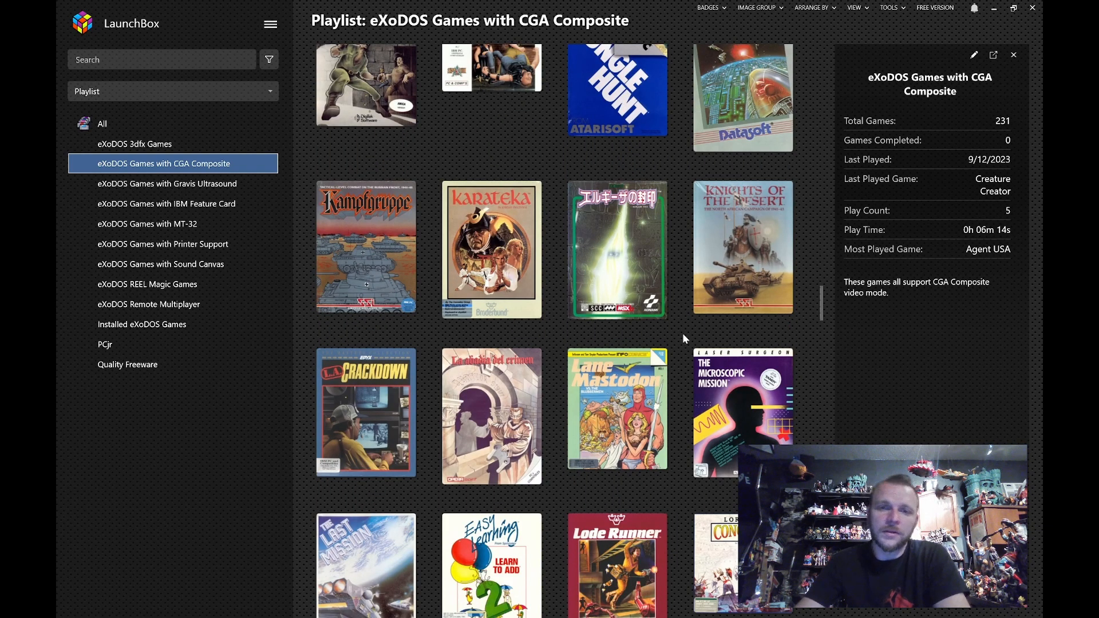
{"action": "scroll", "scroll_direction": "down", "scroll_amount": 3}
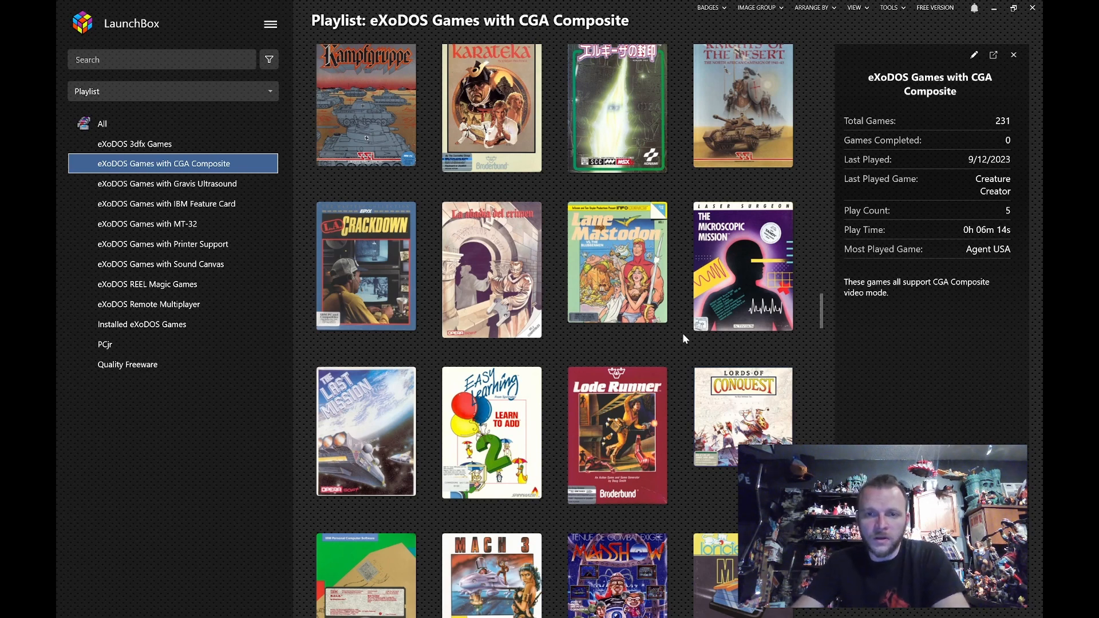
{"action": "scroll", "scroll_direction": "down", "scroll_amount": 3}
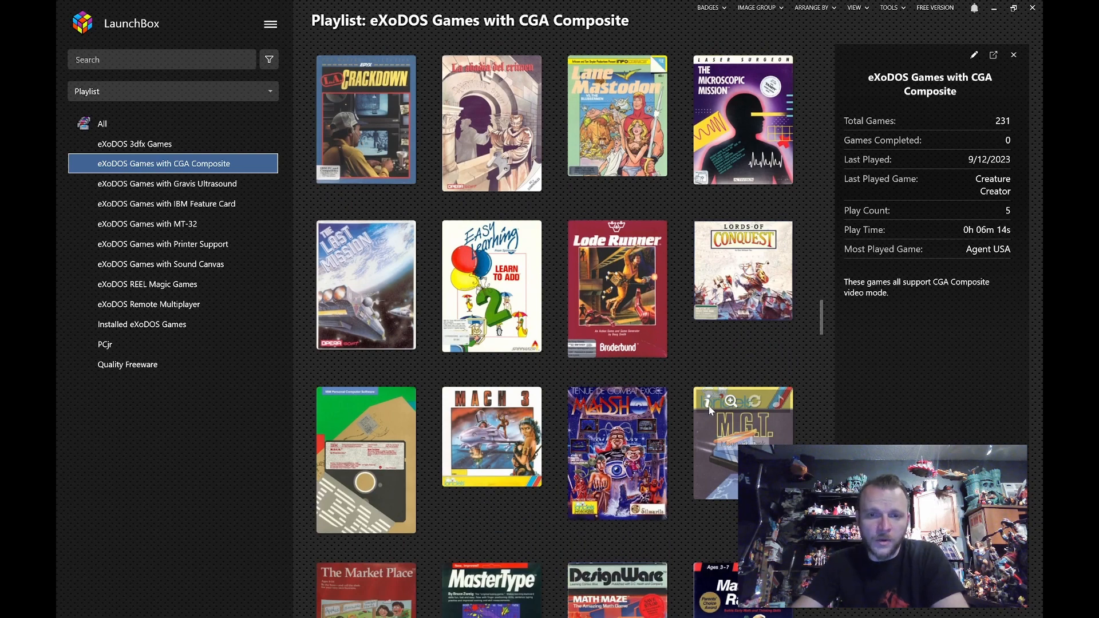
{"action": "scroll", "scroll_direction": "down", "scroll_amount": 3}
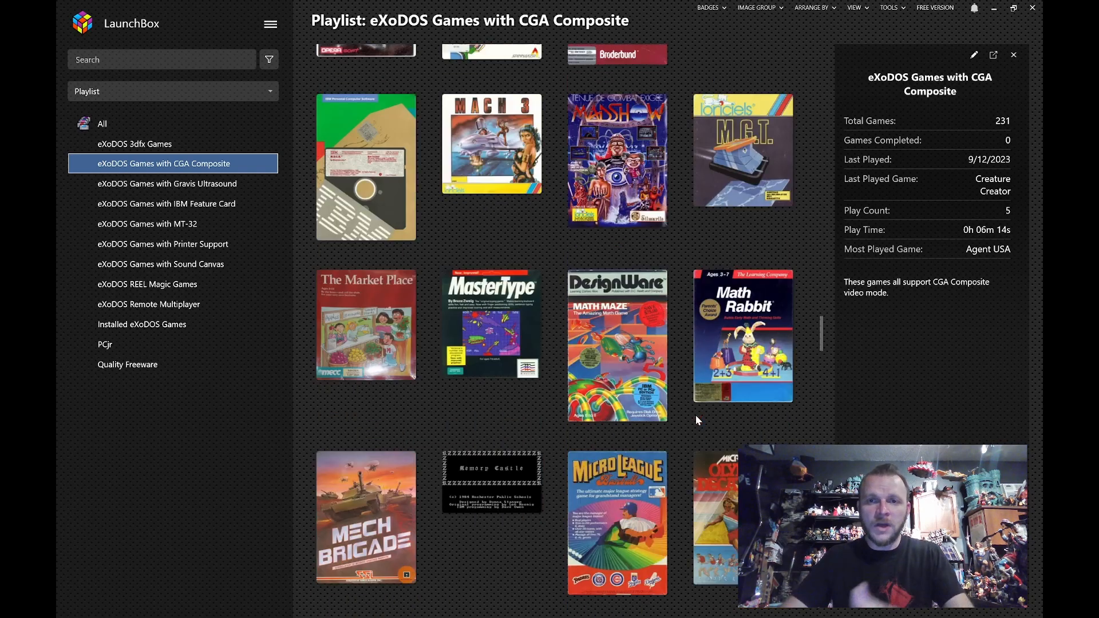
Scroll the CGA Composite playlist down to Treasure Island and the Ultima I–III covers
{"action": "scroll", "scroll_direction": "down", "scroll_amount": 3}
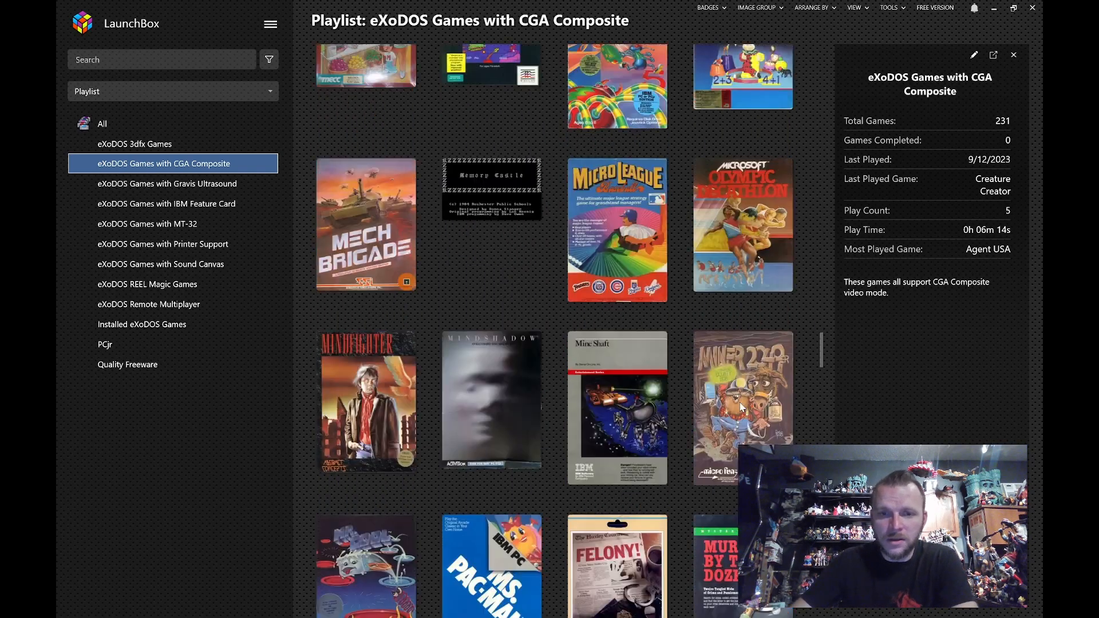
{"action": "scroll", "scroll_direction": "down", "scroll_amount": 3}
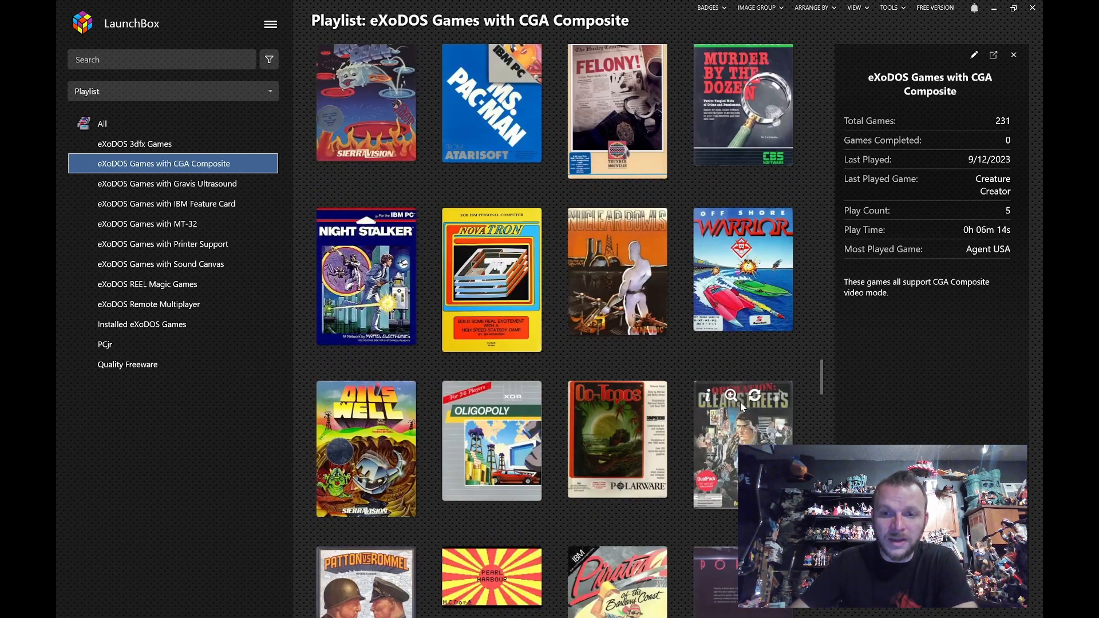
{"action": "scroll", "scroll_direction": "down", "scroll_amount": 3}
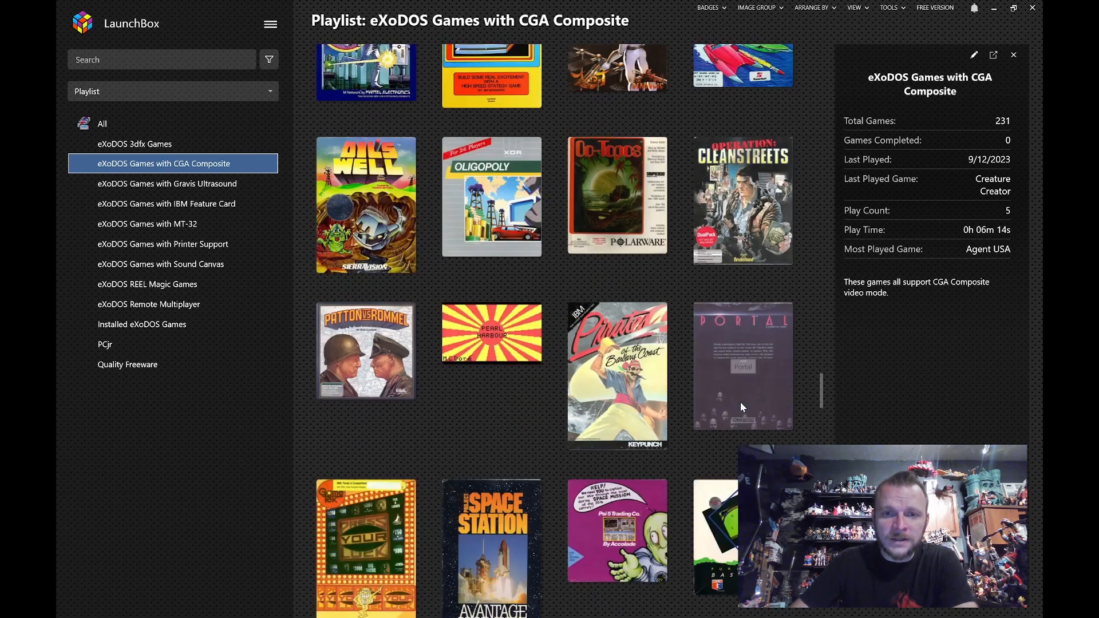
{"action": "scroll", "scroll_direction": "down", "scroll_amount": 3}
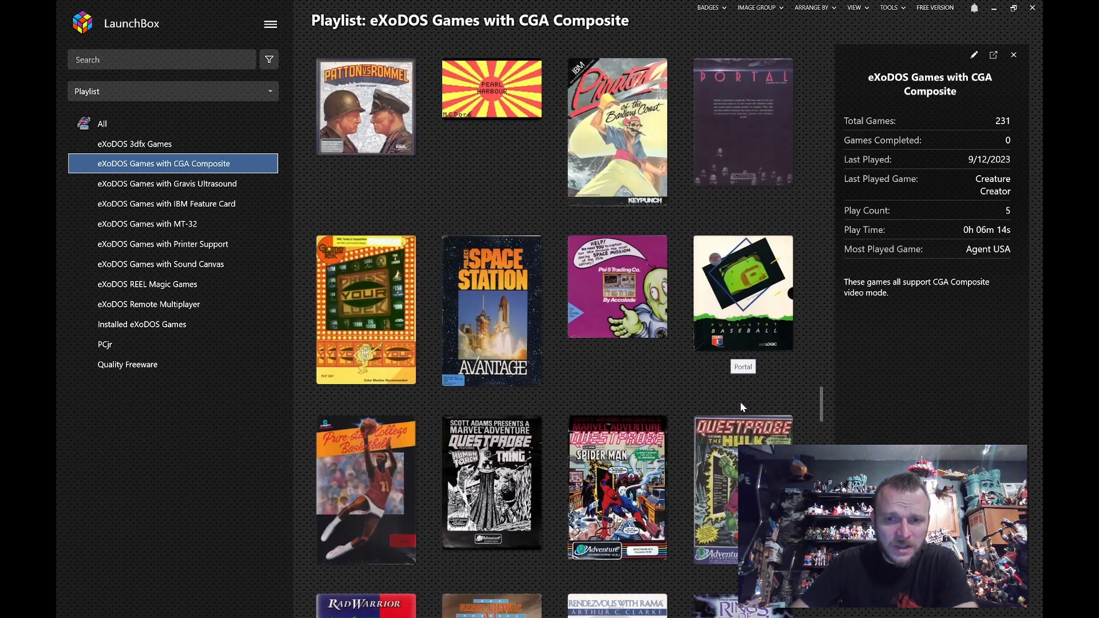
{"action": "scroll", "scroll_direction": "down", "scroll_amount": 3}
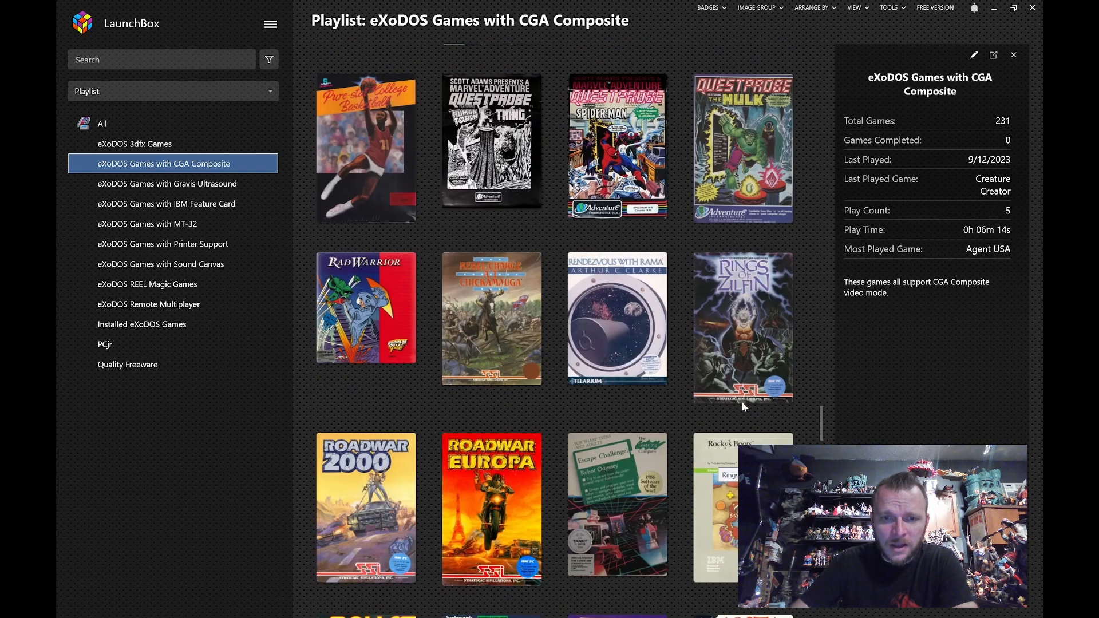
{"action": "scroll", "scroll_direction": "down", "scroll_amount": 3}
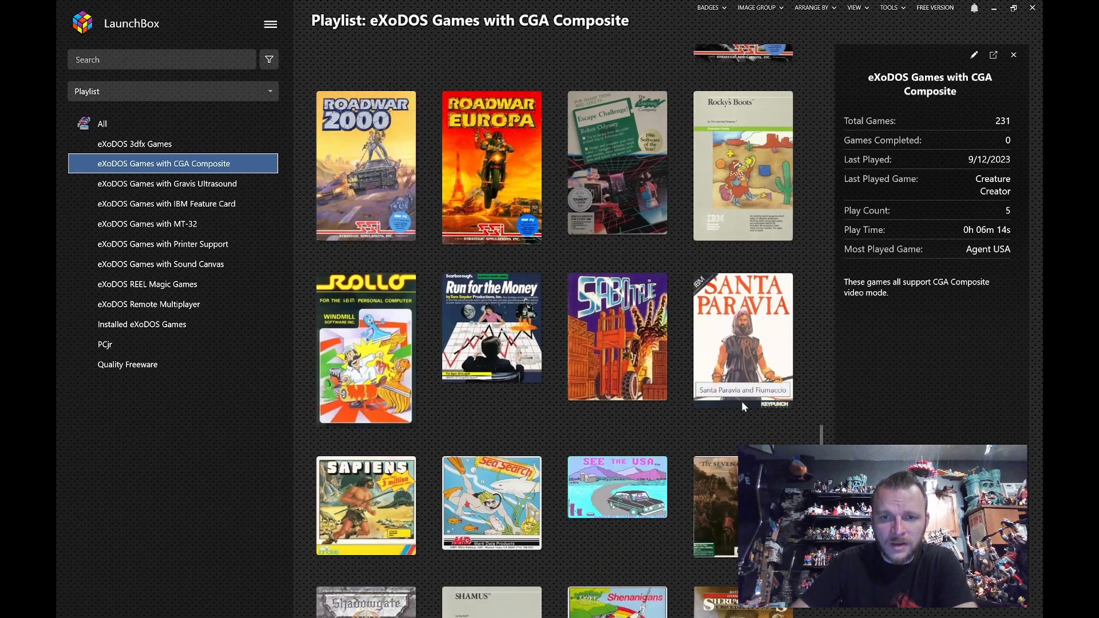
{"action": "scroll", "scroll_direction": "down", "scroll_amount": 3}
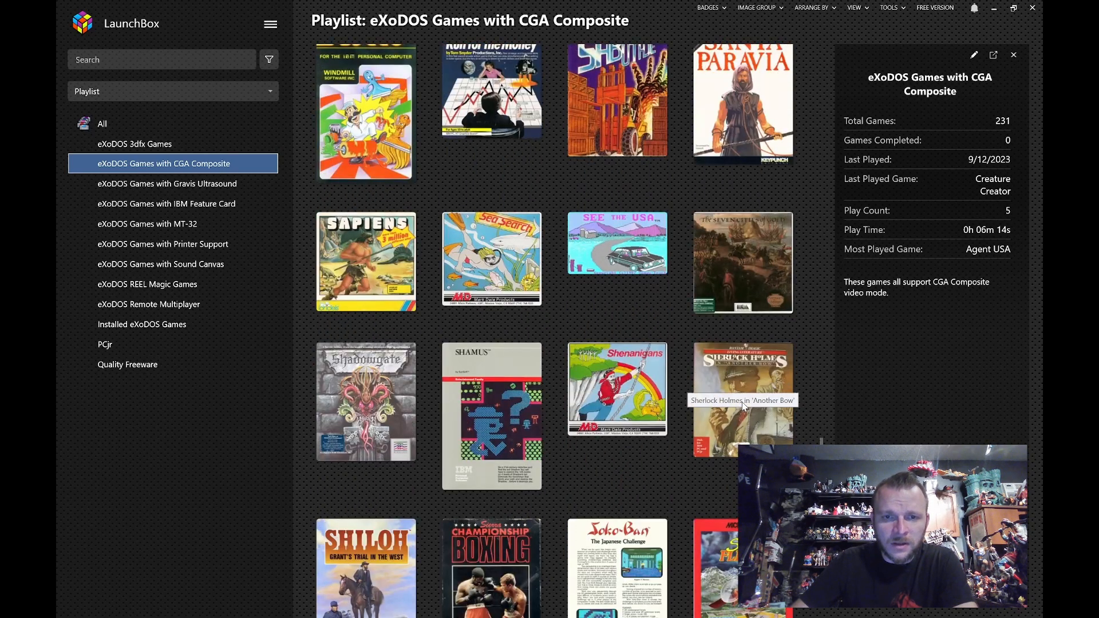
{"action": "scroll", "scroll_direction": "down", "scroll_amount": 3}
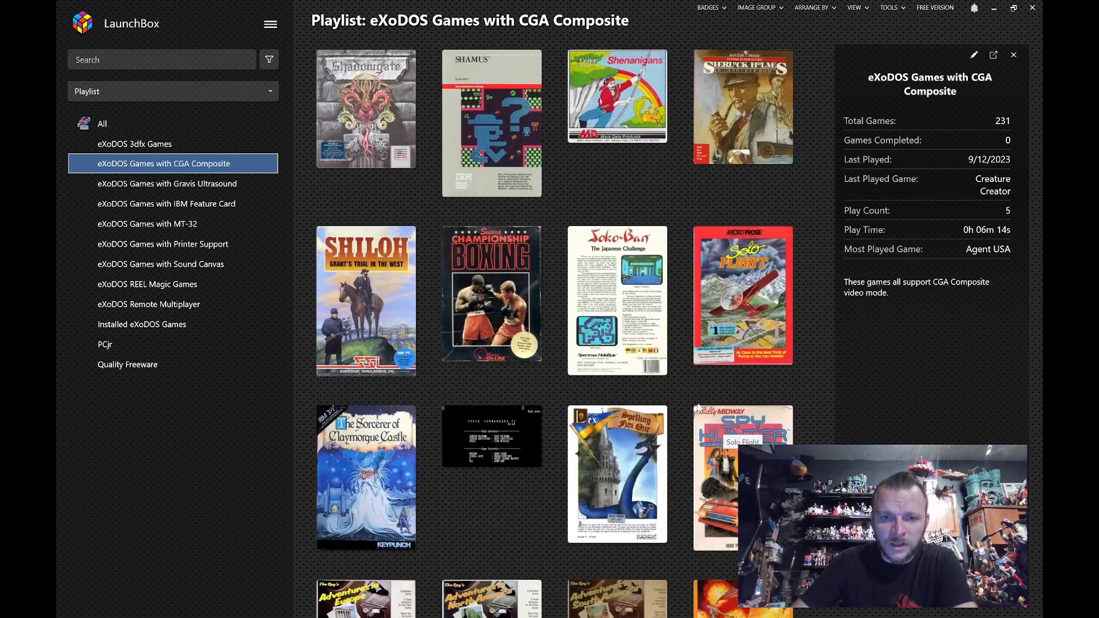
{"action": "scroll", "scroll_direction": "down", "scroll_amount": 3}
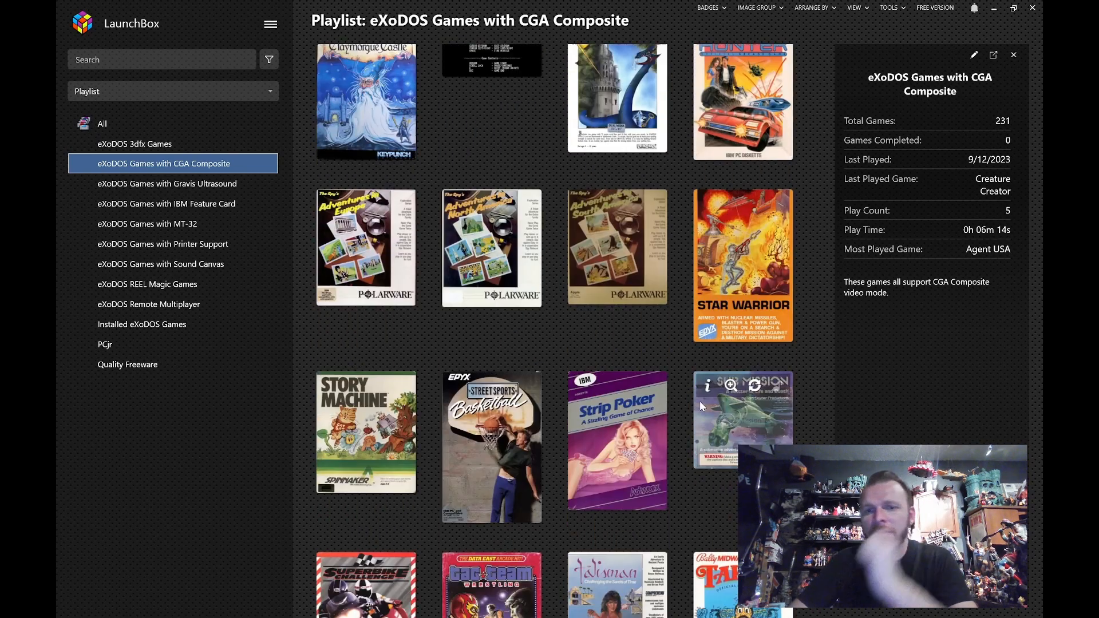
{"action": "scroll", "scroll_direction": "down", "scroll_amount": 3}
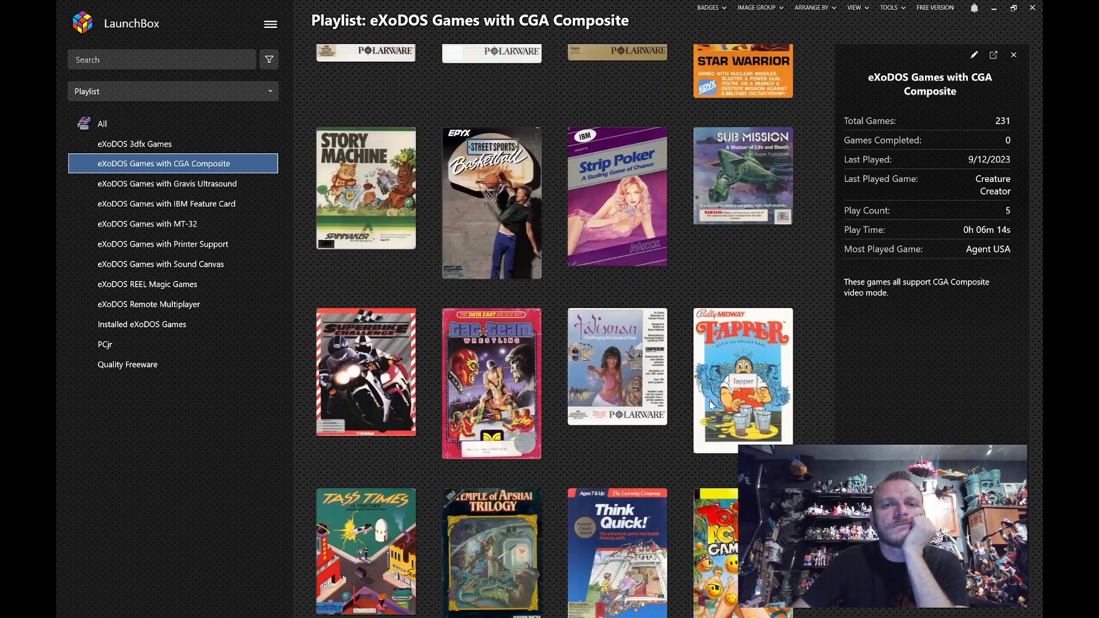
{"action": "scroll", "scroll_direction": "down", "scroll_amount": 3}
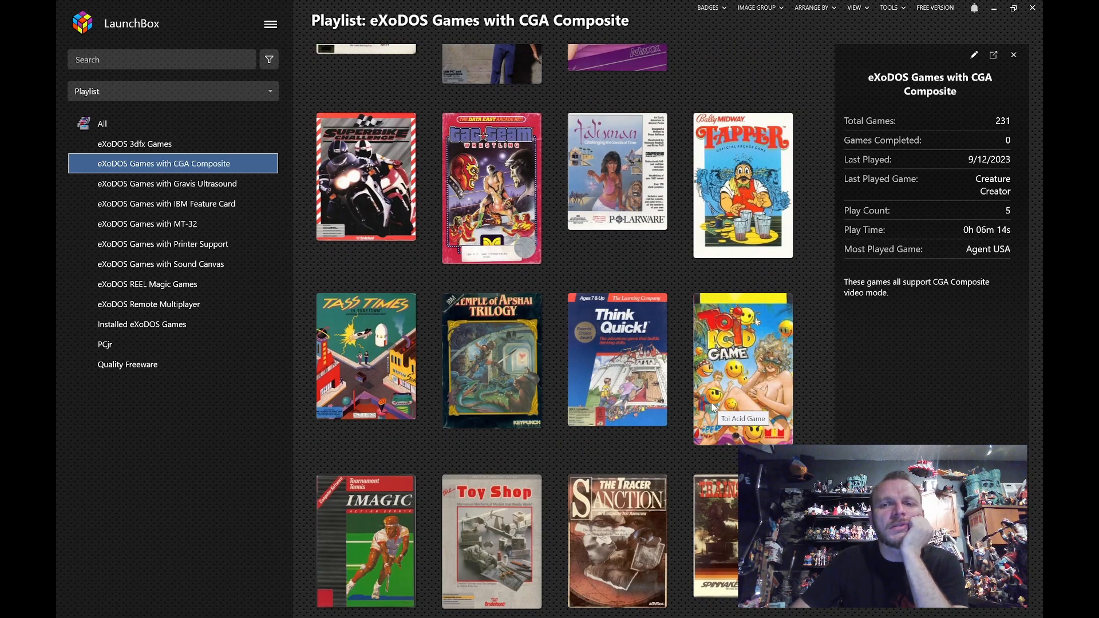
{"action": "scroll", "scroll_direction": "down", "scroll_amount": 3}
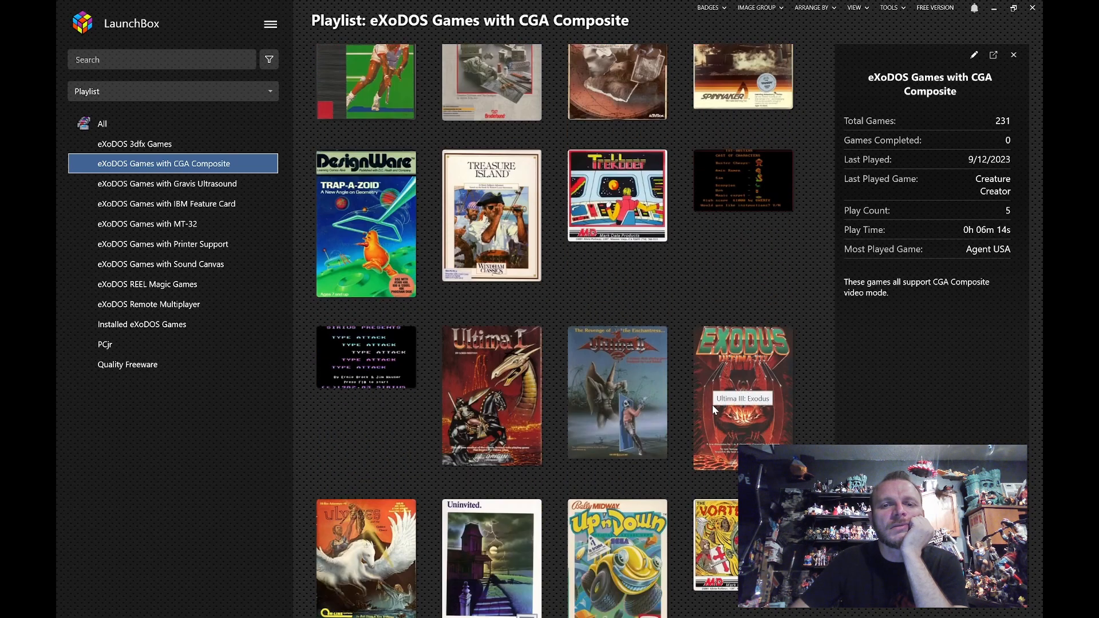
{"action": "mouse_move", "coordinate": [720, 410]}
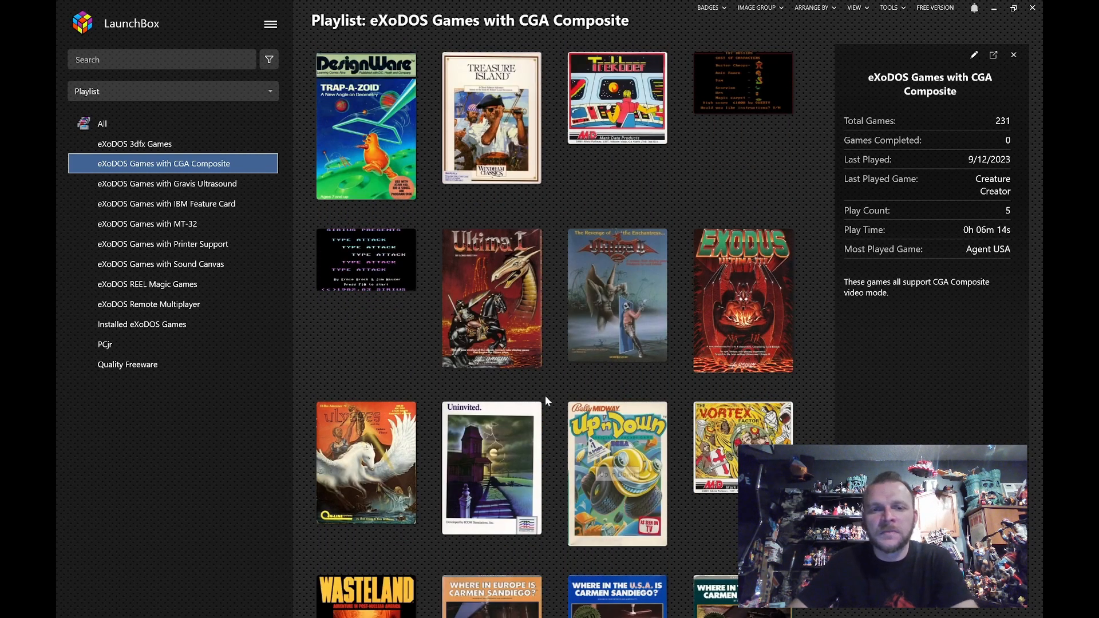
{"action": "mouse_move", "coordinate": [498, 315]}
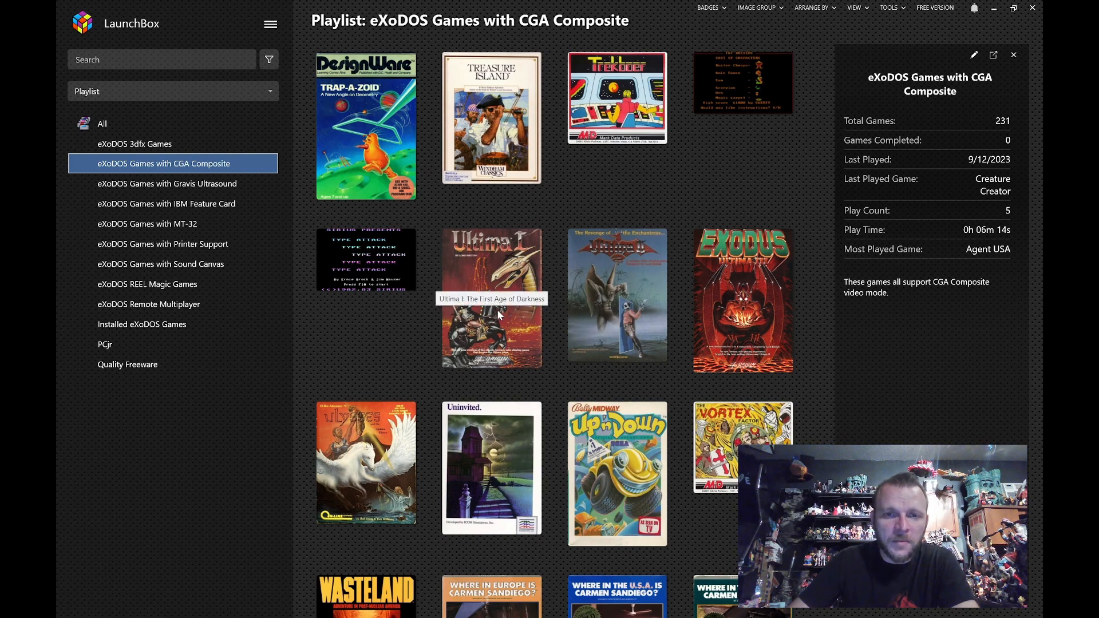
Launch Ultima I with Composite Color Output and capture the mouse in the DOSBox window
{"action": "double_click", "coordinate": [491, 301]}
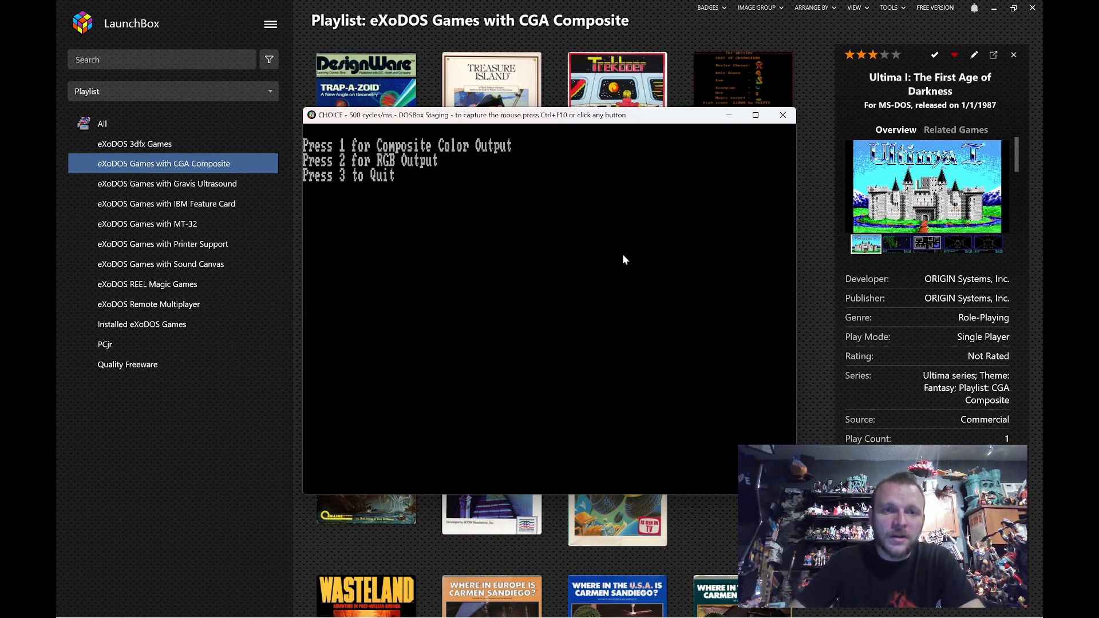
{"action": "key", "text": "1"}
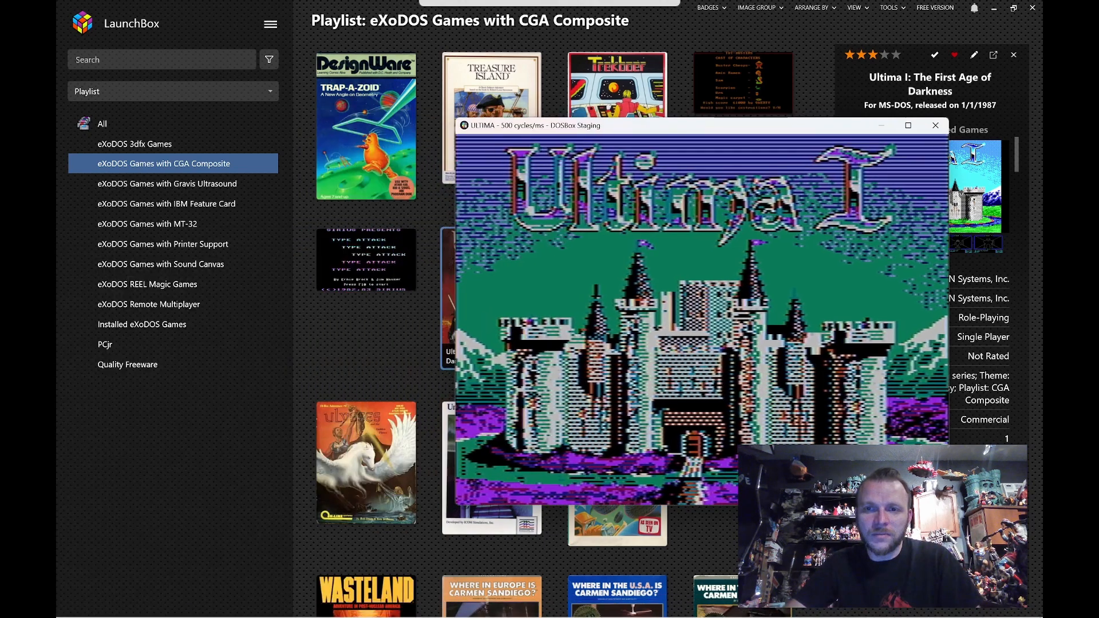
{"action": "left_click", "coordinate": [69, 607]}
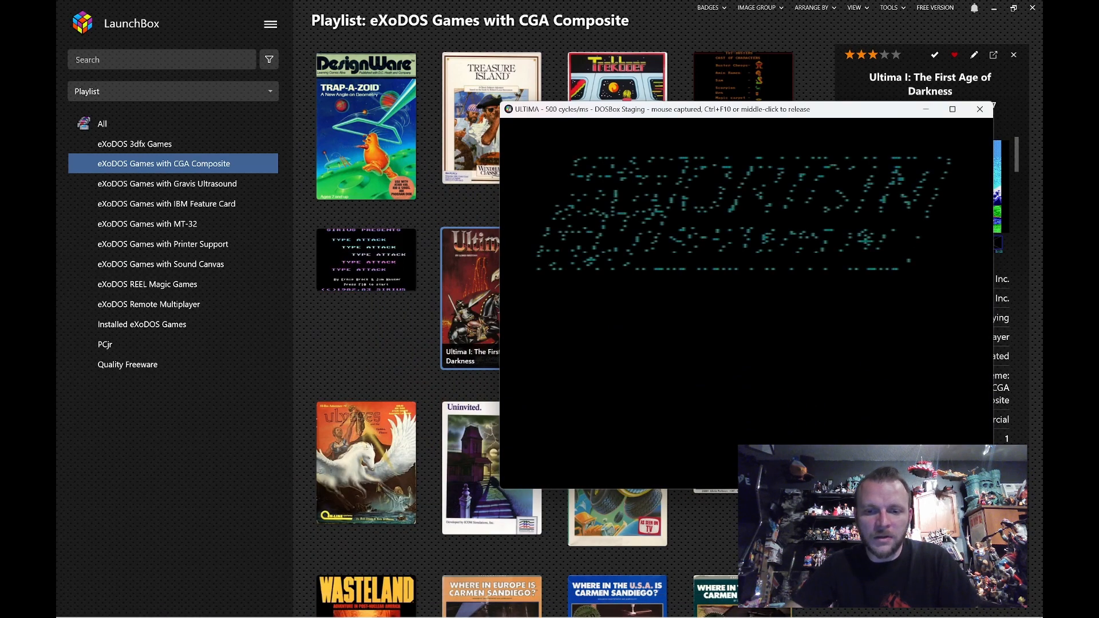
Close the running Ultima I game and launch it again from its cover
{"action": "left_click", "coordinate": [979, 110]}
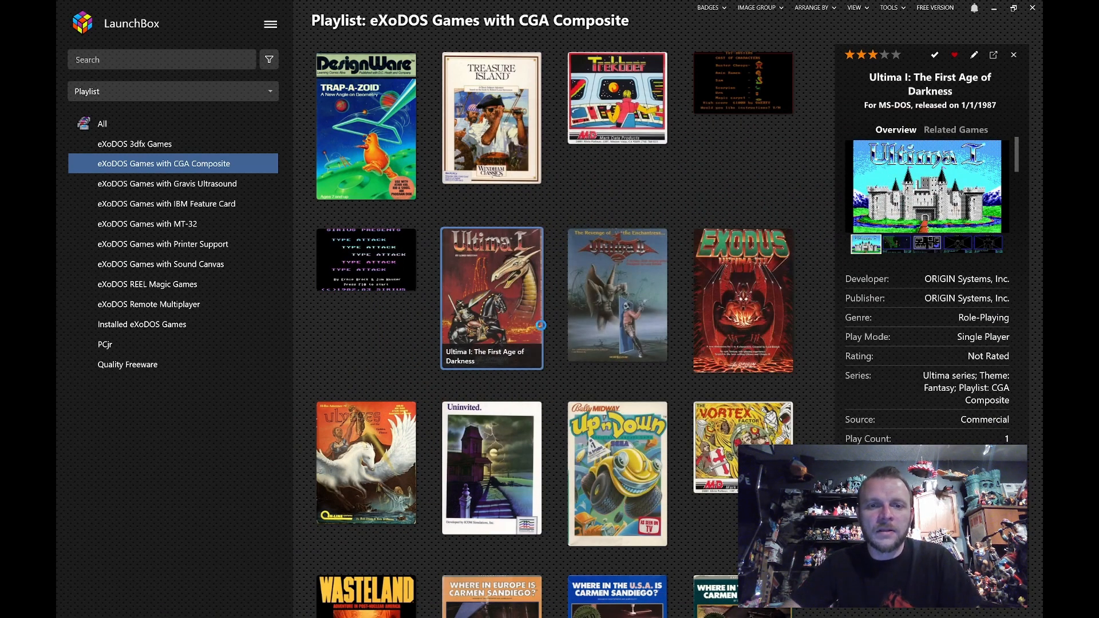
{"action": "double_click", "coordinate": [491, 295]}
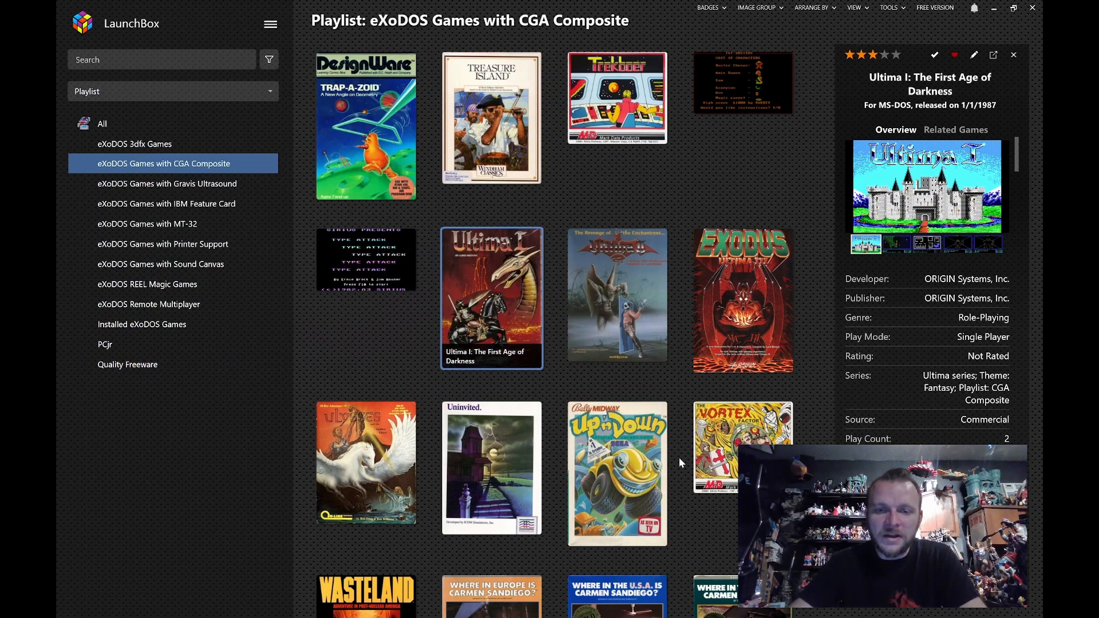
Scroll to the playlist's end, viewing Wizardry I then Zork Quest: The Crystal of Doom details
{"action": "scroll", "scroll_direction": "down", "scroll_amount": 3}
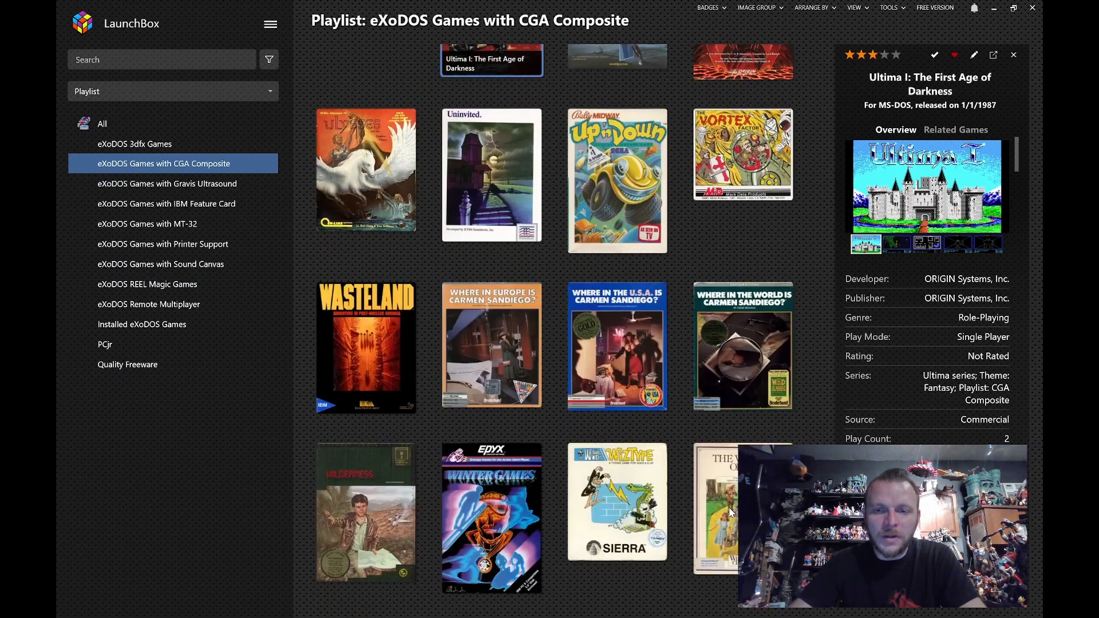
{"action": "scroll", "scroll_direction": "down", "scroll_amount": 3}
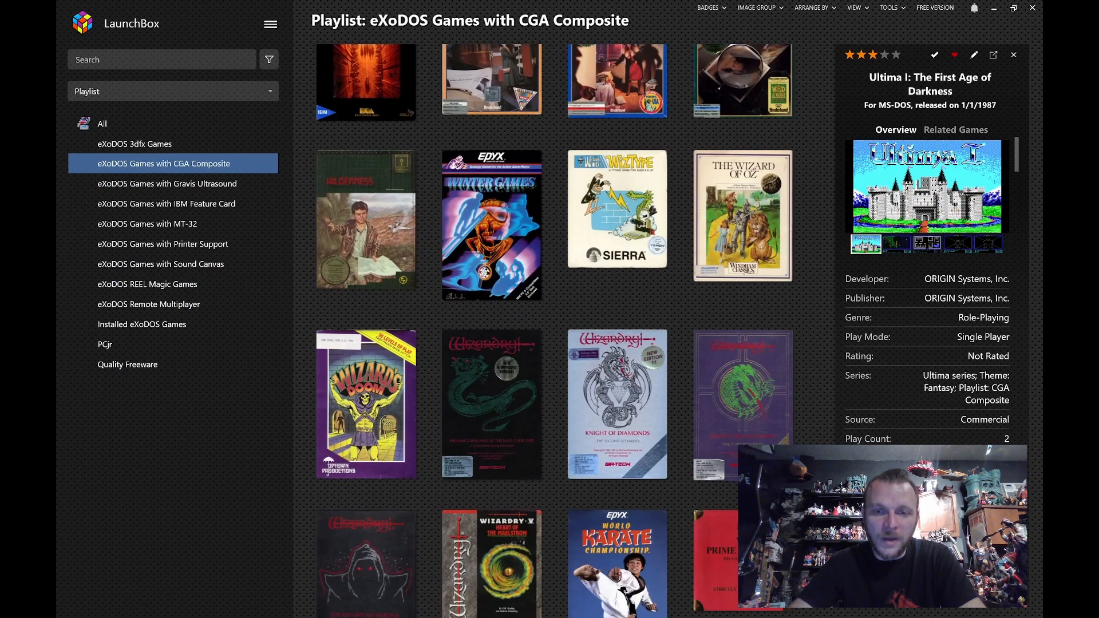
{"action": "scroll", "scroll_direction": "down", "scroll_amount": 3}
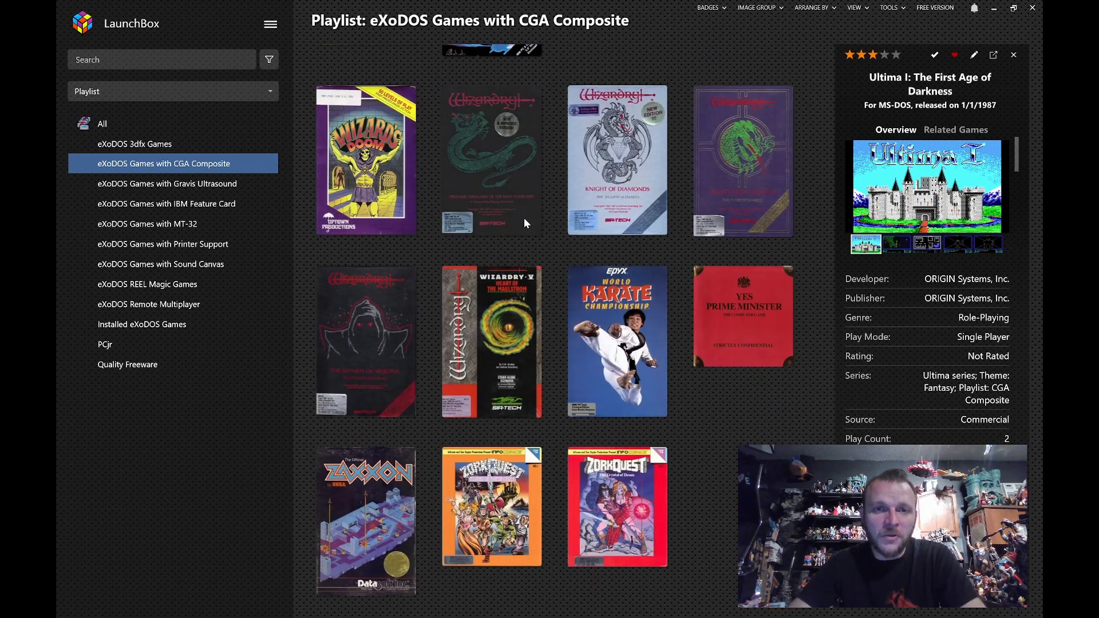
{"action": "left_click", "coordinate": [491, 159]}
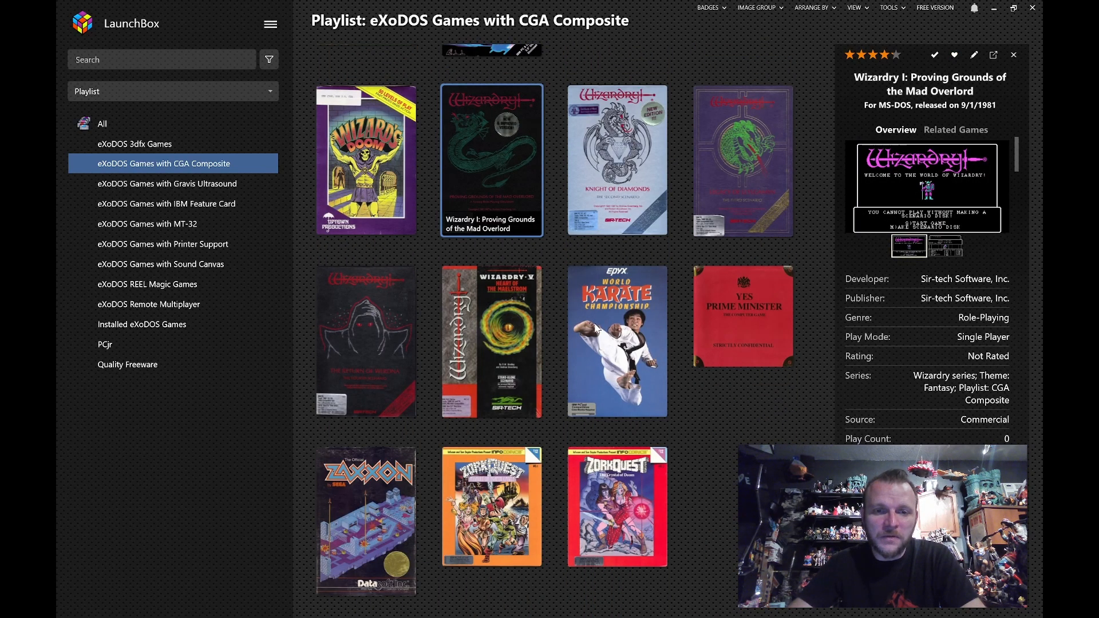
{"action": "left_click", "coordinate": [615, 501]}
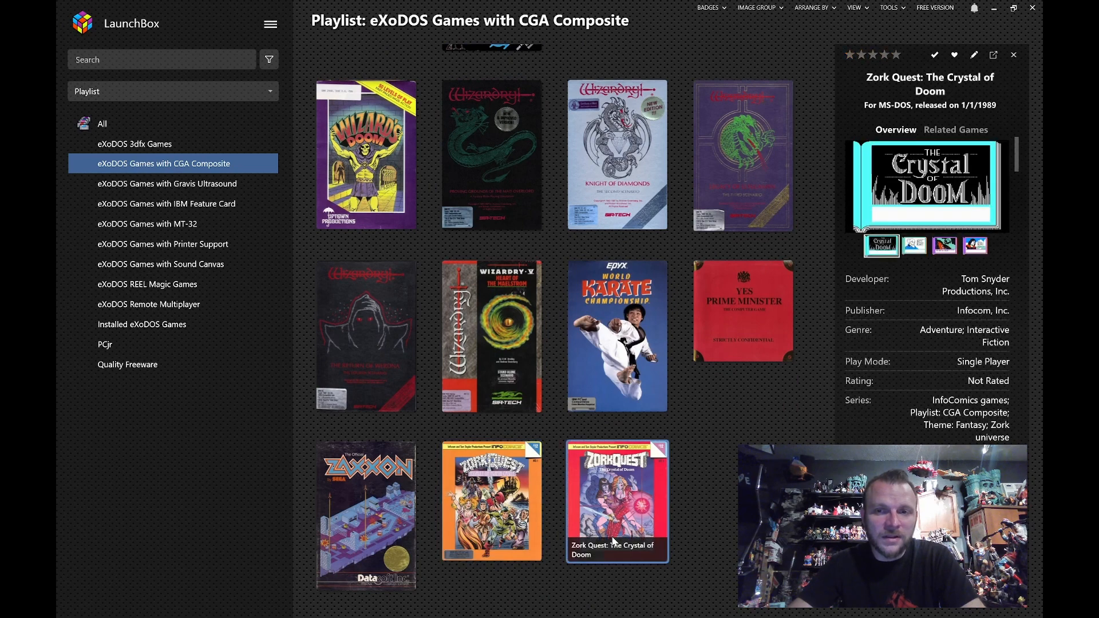